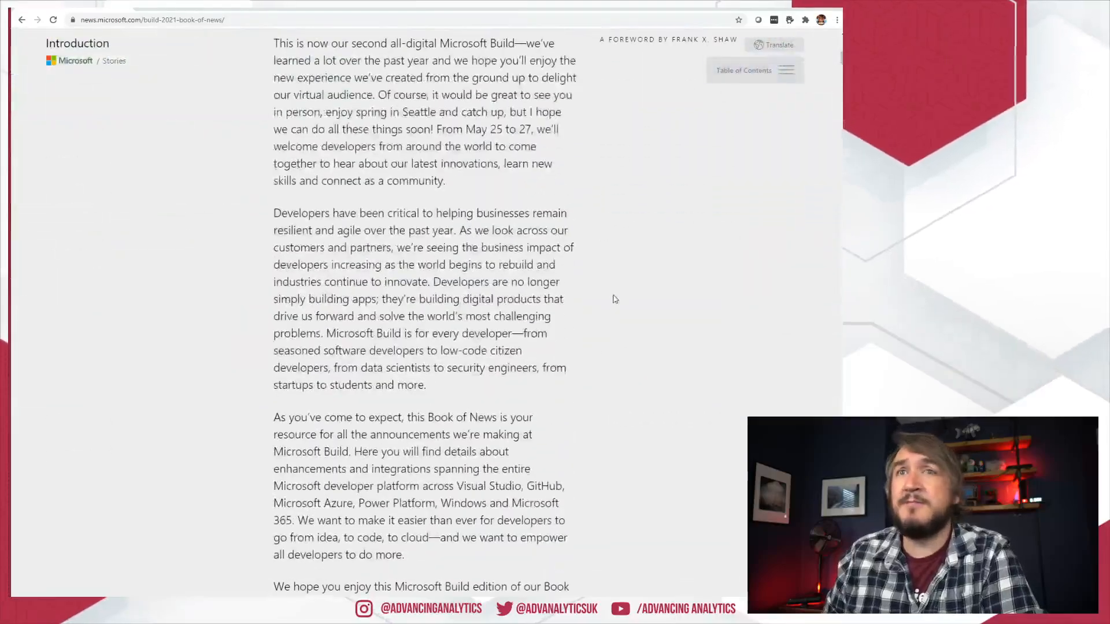
Scroll past the Book of News foreword down to the 1.1 Azure AI section
scroll(down, 3)
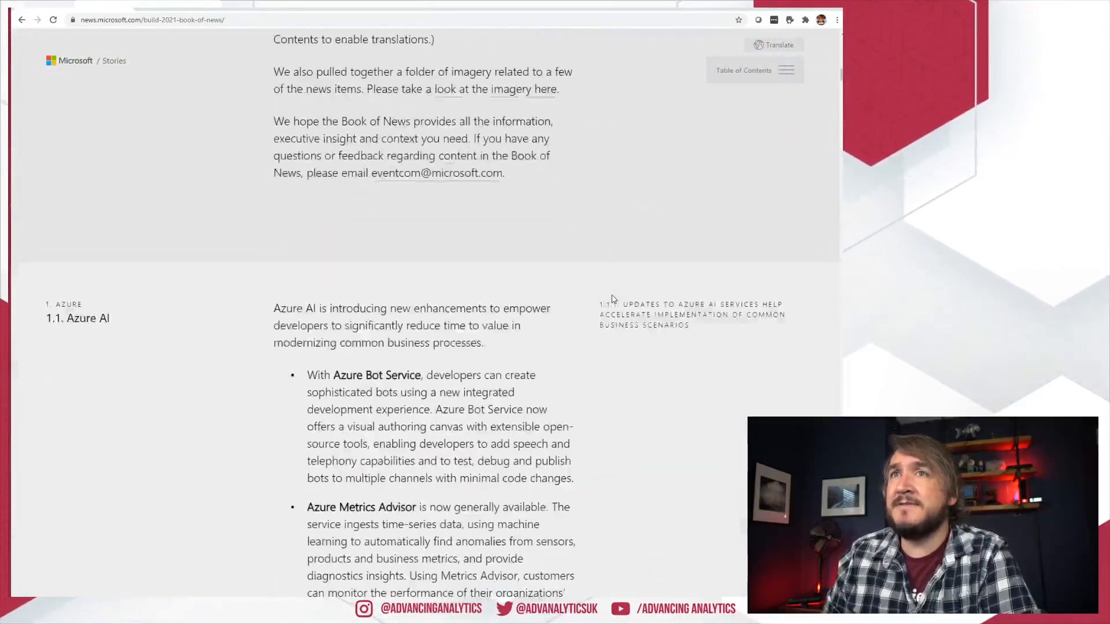
scroll(down, 3)
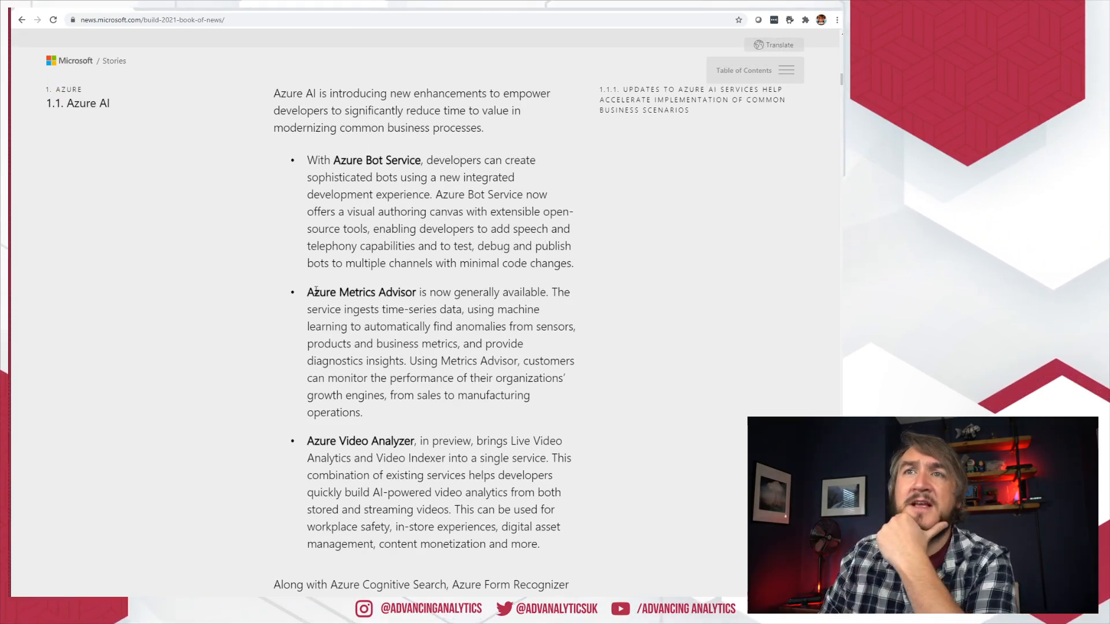
Select text in the Azure AI bullets, then scroll to the Azure Applied AI Services paragraph
drag(307, 291, 428, 291)
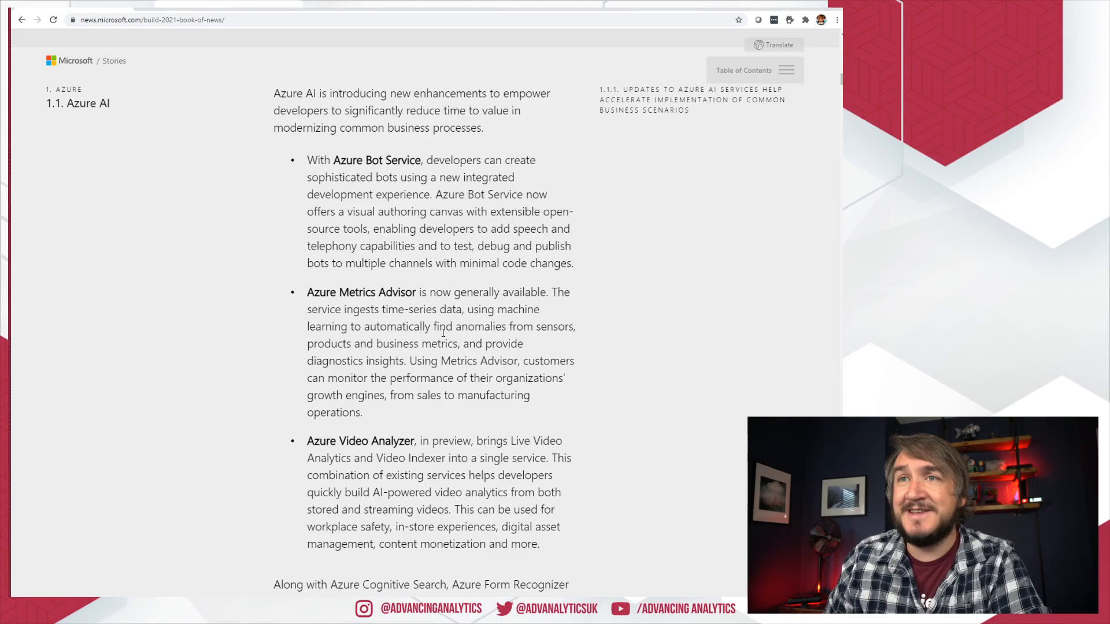
mouse_move(422, 355)
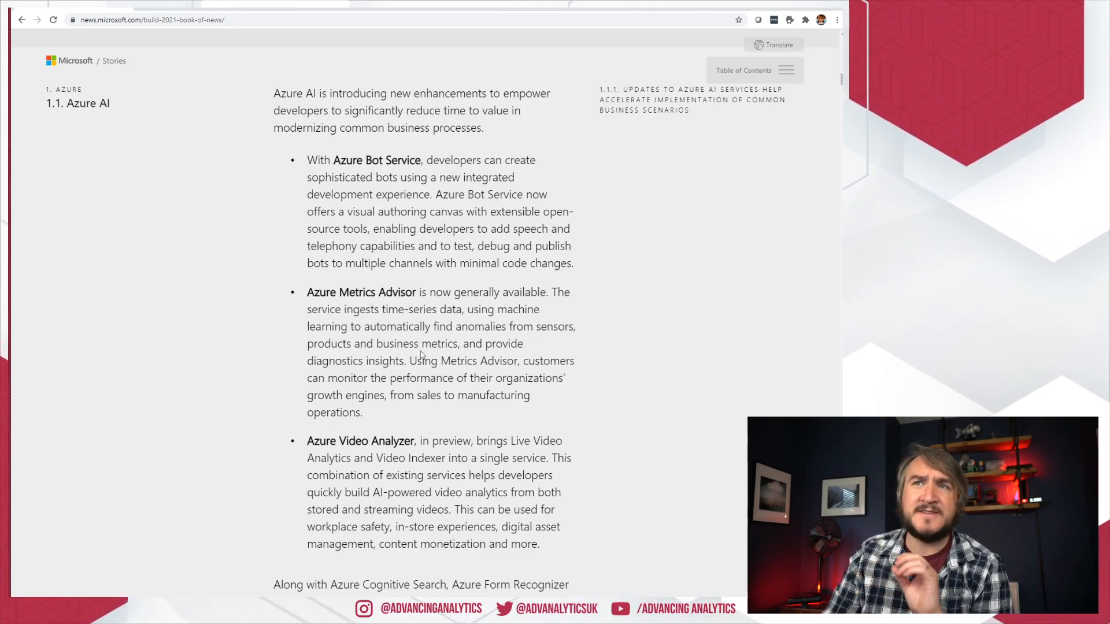
double_click(360, 292)
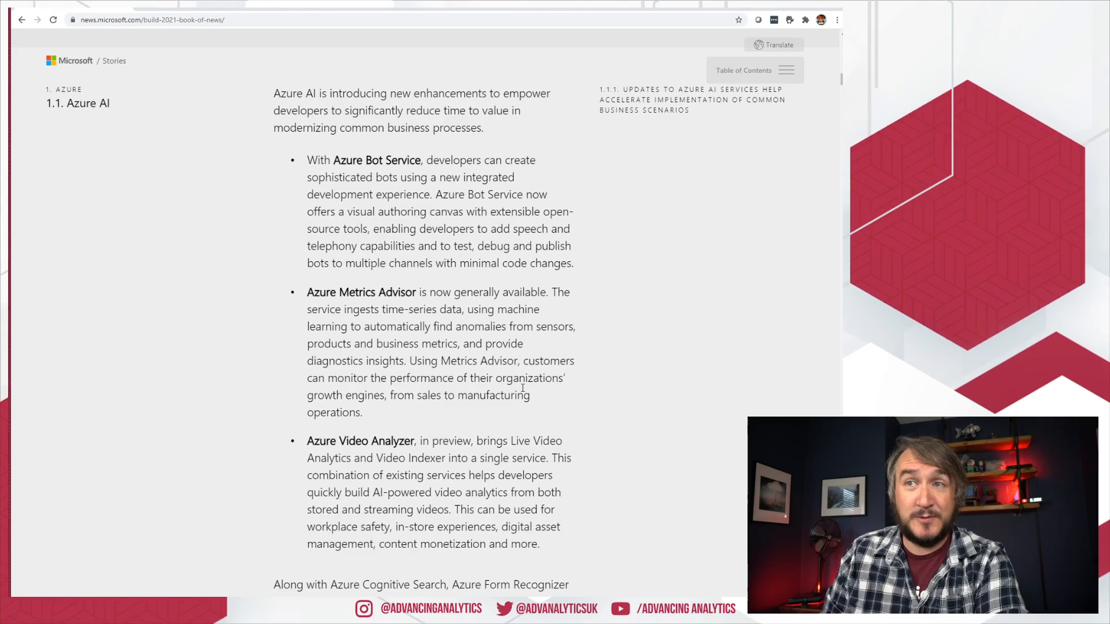
scroll(down, 3)
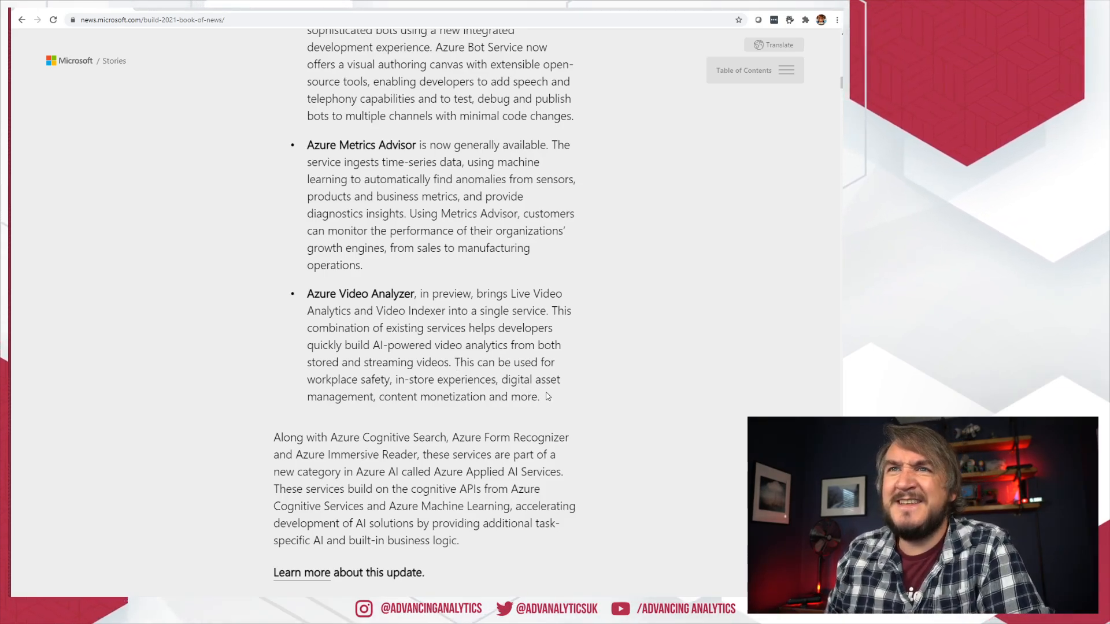
Highlight the phrase 'Azure Applied AI Services' and scroll on toward the Cognitive Services updates
scroll(down, 3)
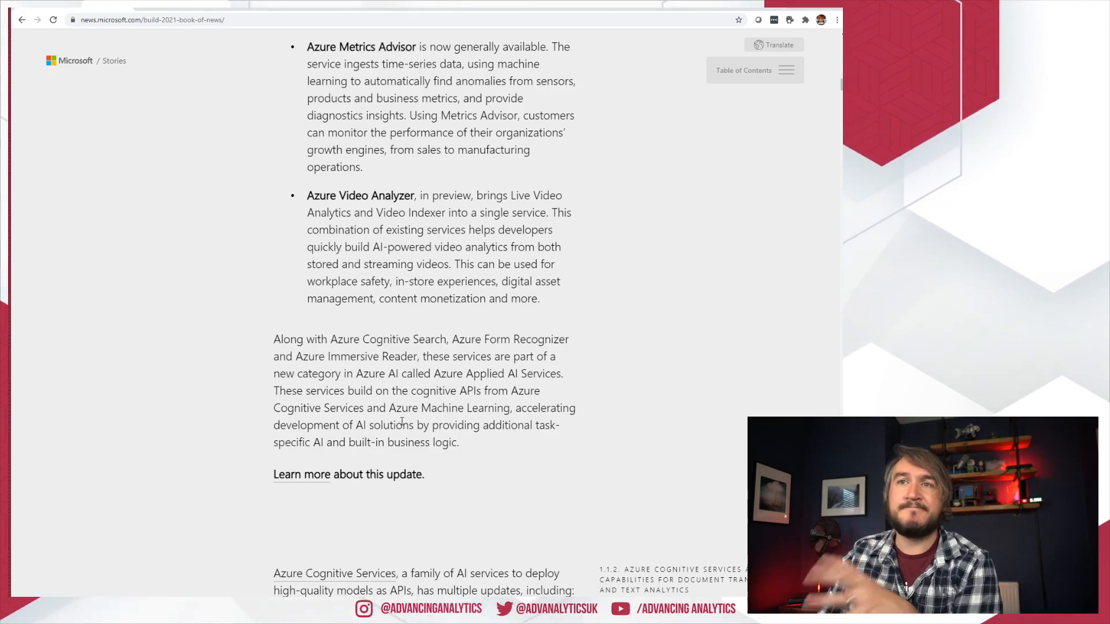
drag(440, 373, 519, 374)
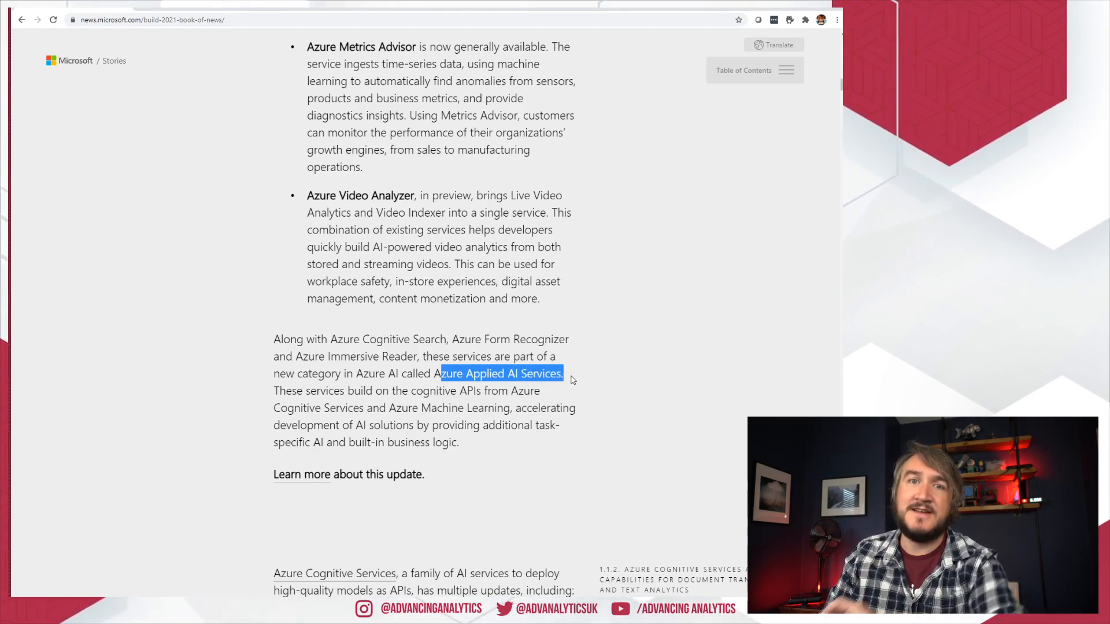
scroll(down, 3)
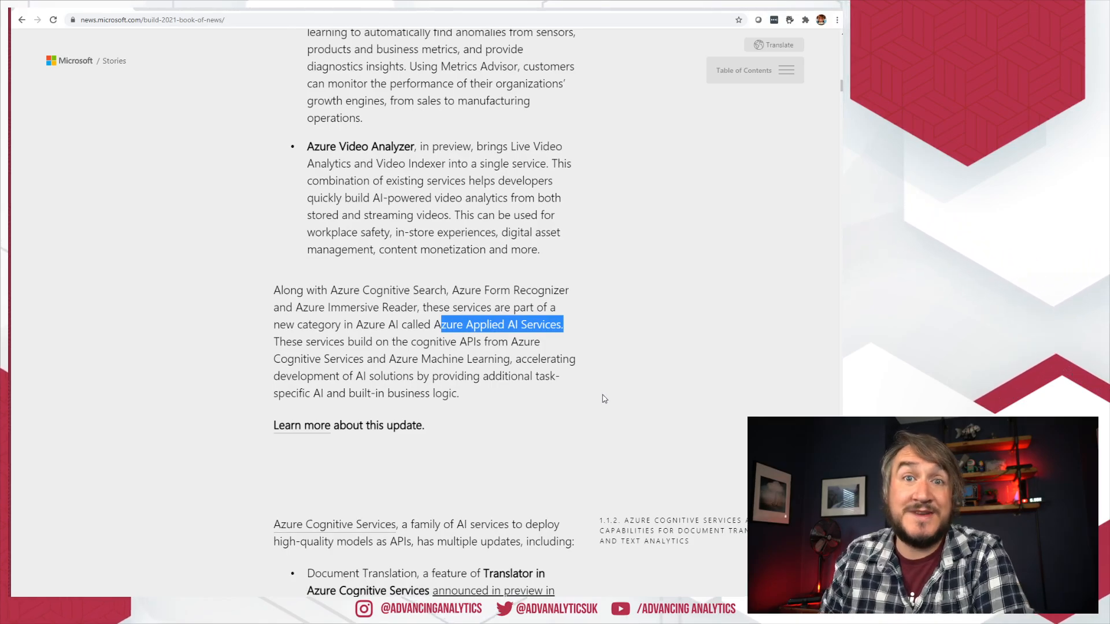
Scroll to section 1.1.2 Azure Cognitive Services with Document Translation and Text Analytics for health
scroll(down, 3)
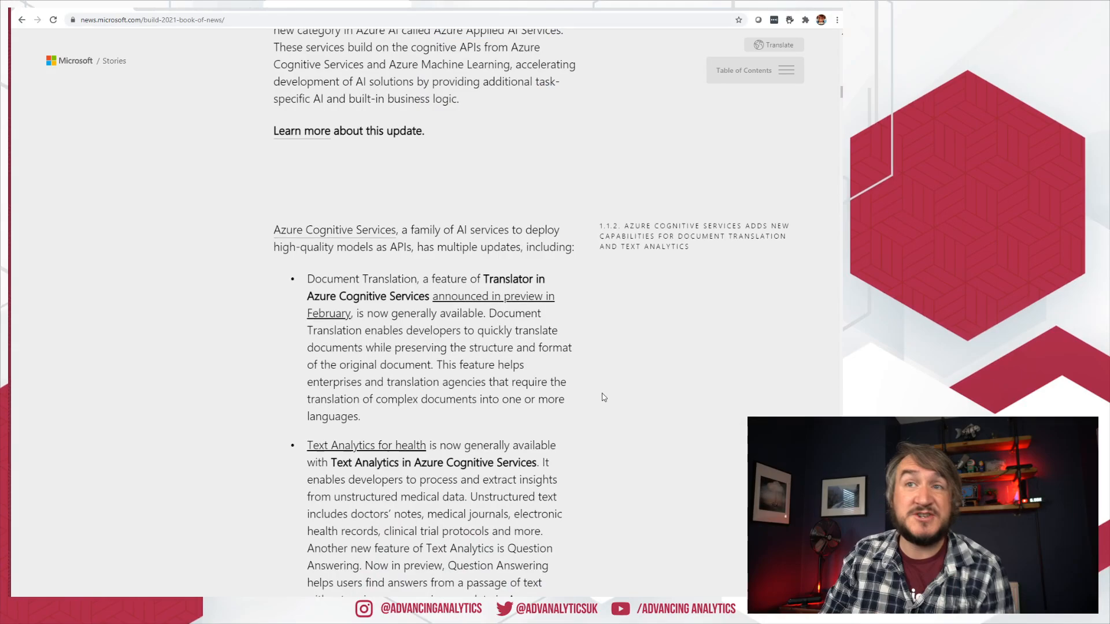
mouse_move(599, 404)
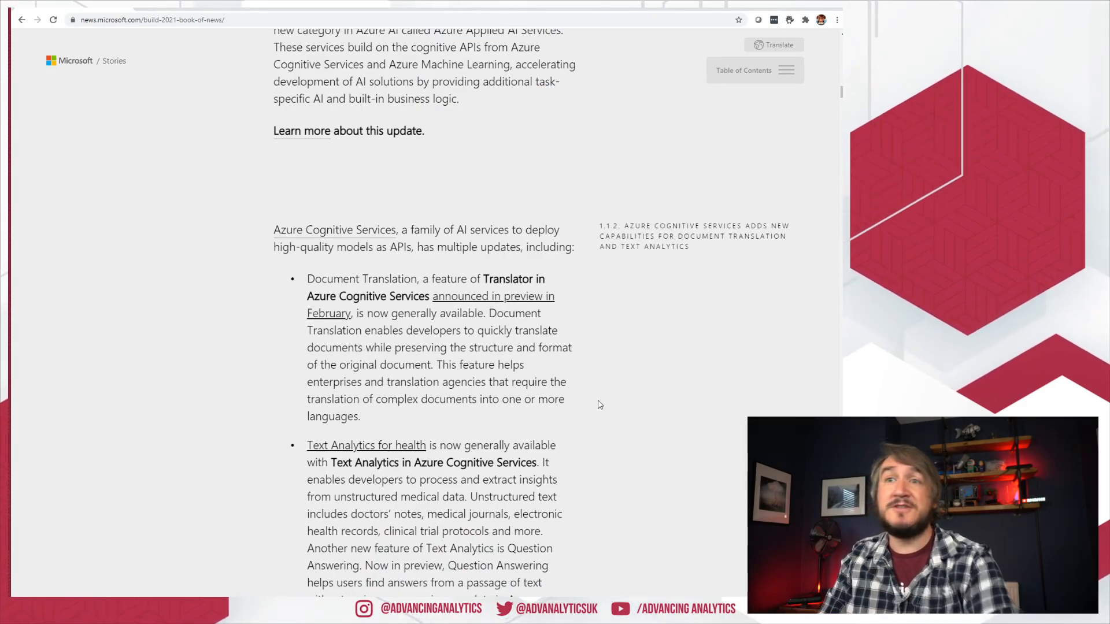
scroll(down, 3)
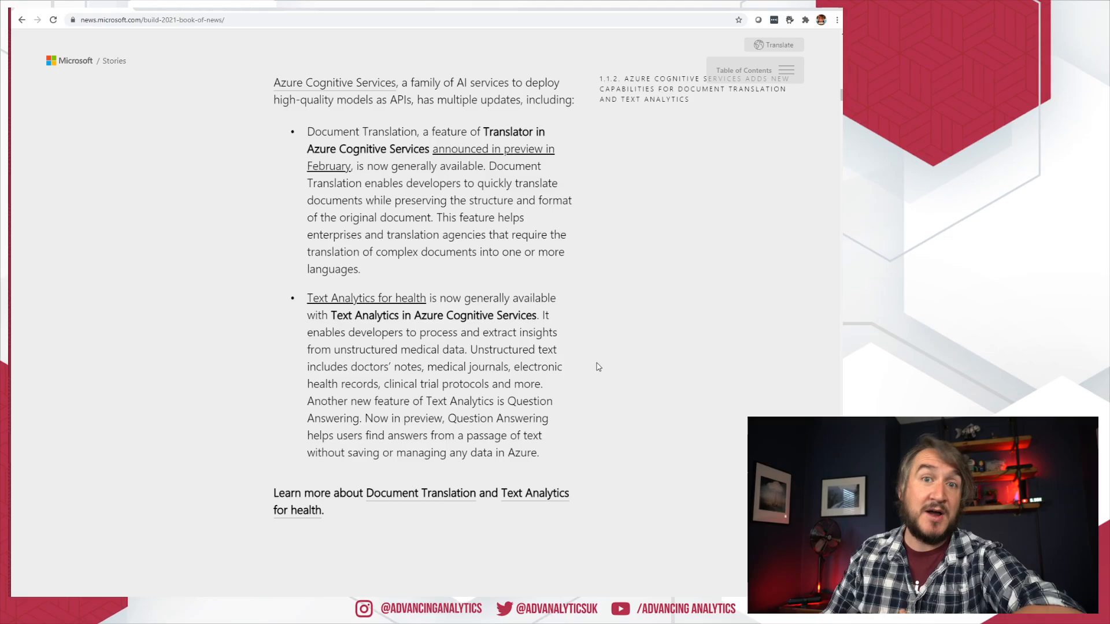
mouse_move(666, 369)
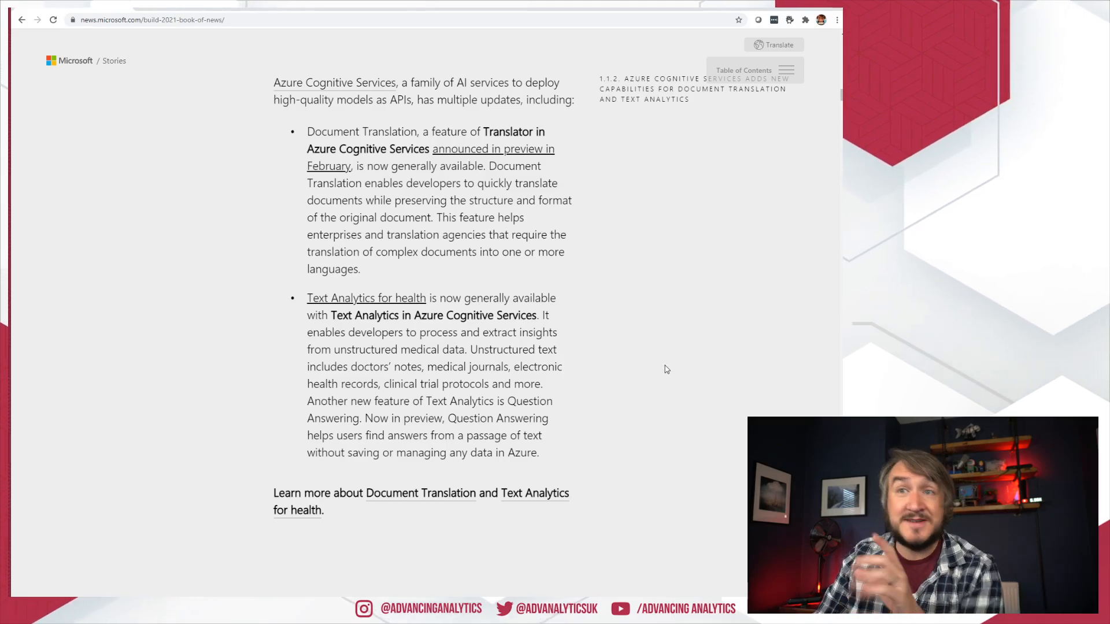
mouse_move(641, 379)
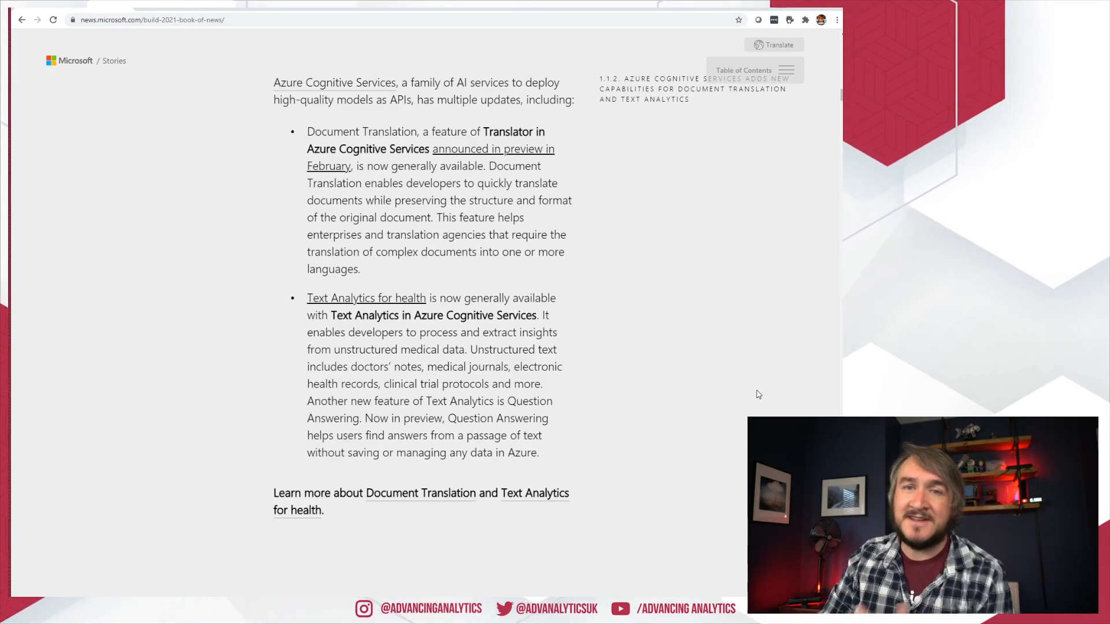
Scroll through section 1.1.3 machine learning updates to the PyTorch Enterprise on Azure paragraph
scroll(down, 3)
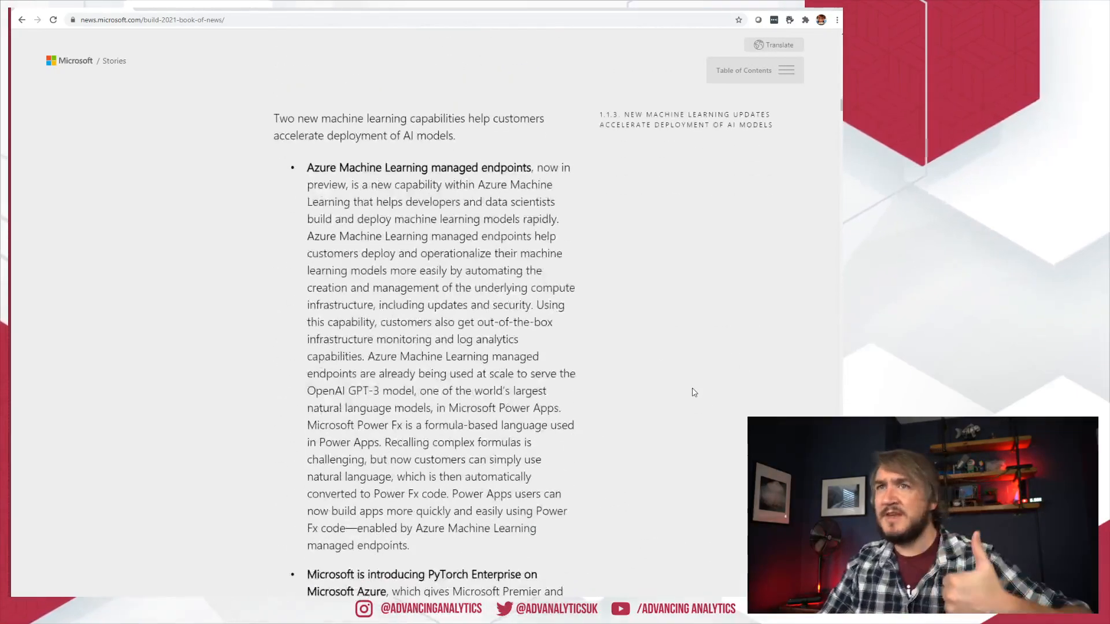
scroll(down, 3)
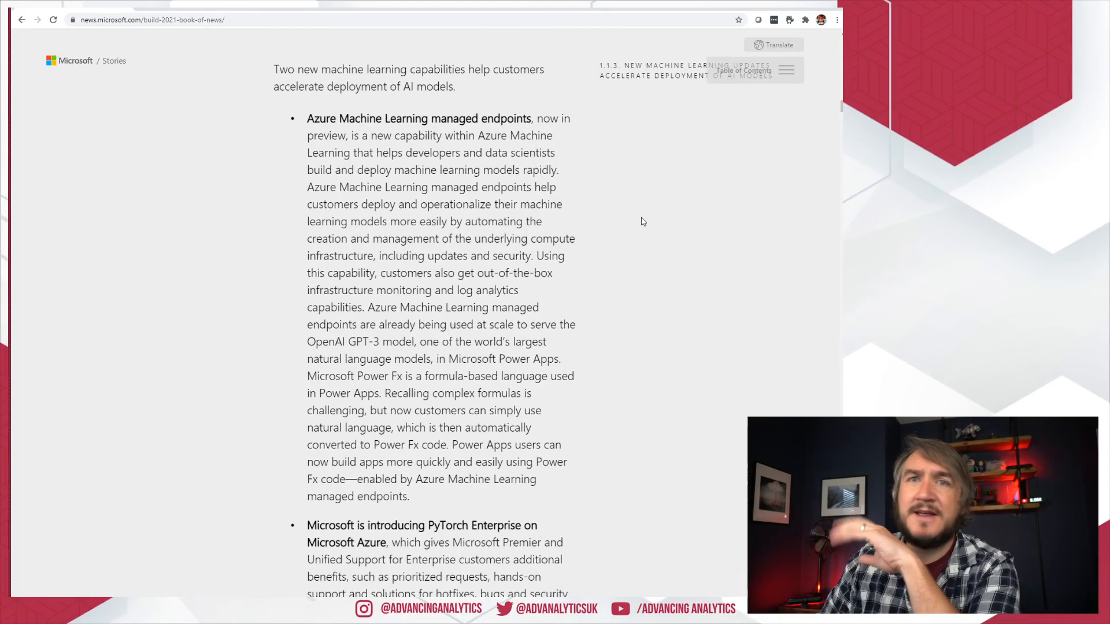
mouse_move(687, 215)
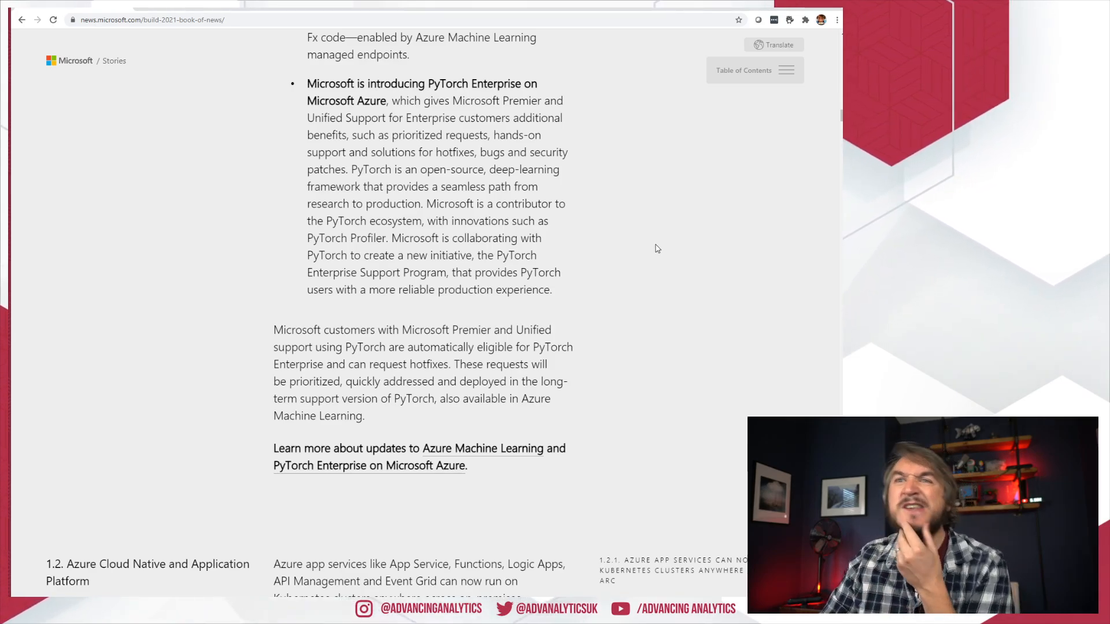
mouse_move(691, 286)
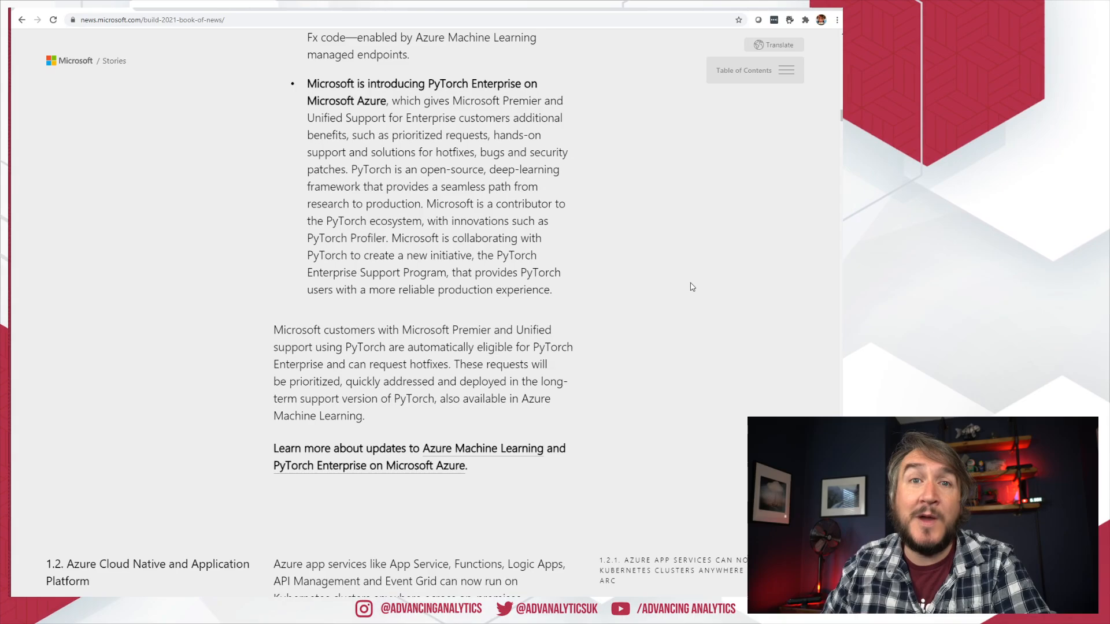
mouse_move(674, 287)
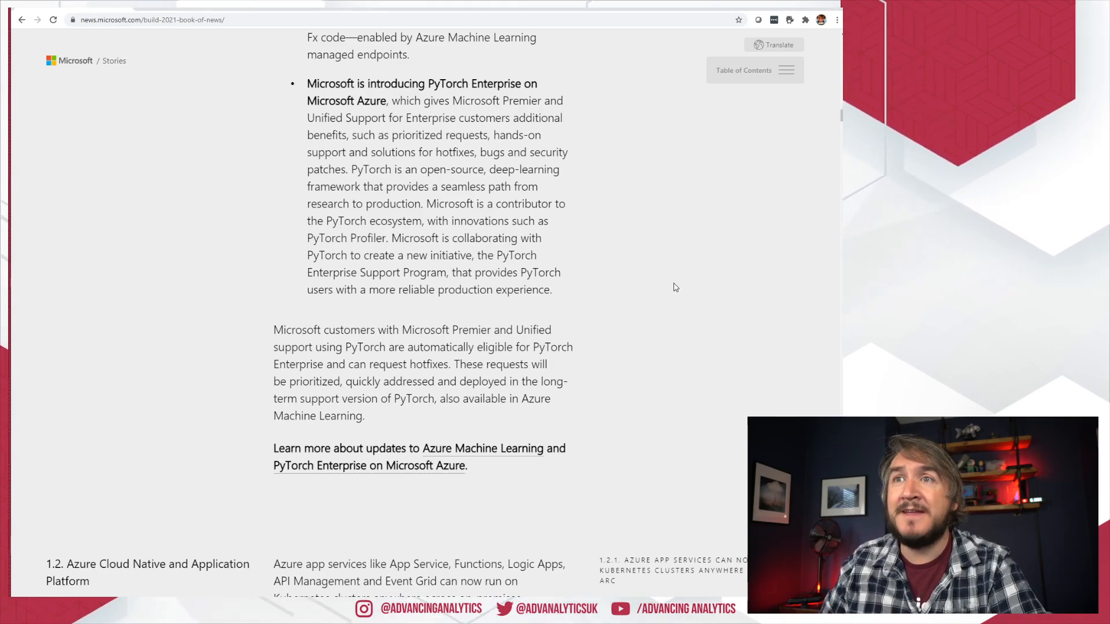
scroll(down, 3)
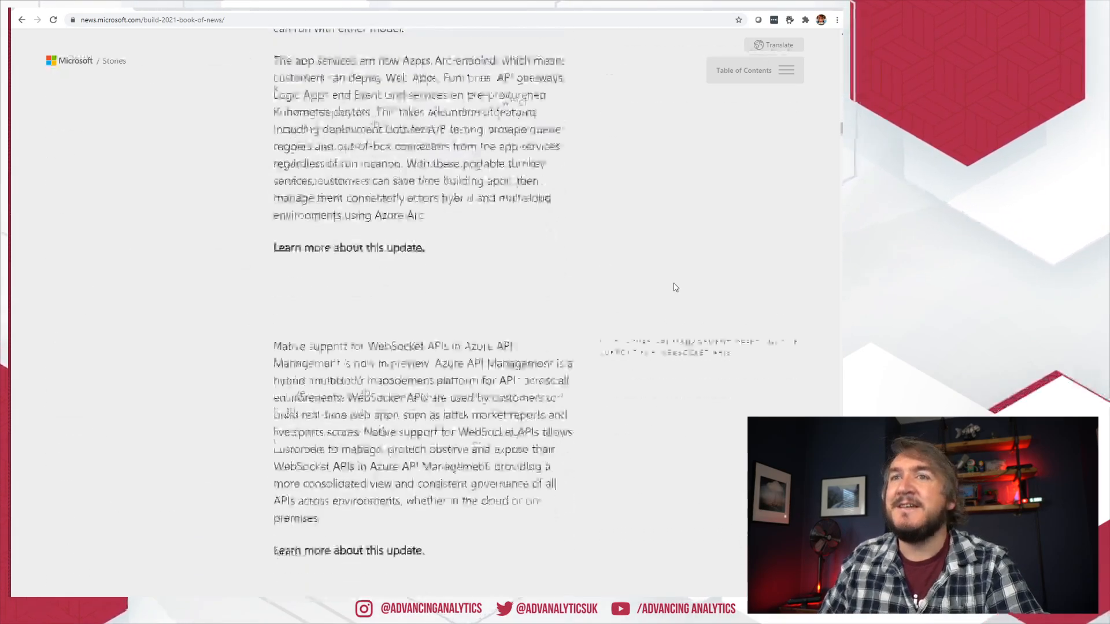
scroll(down, 3)
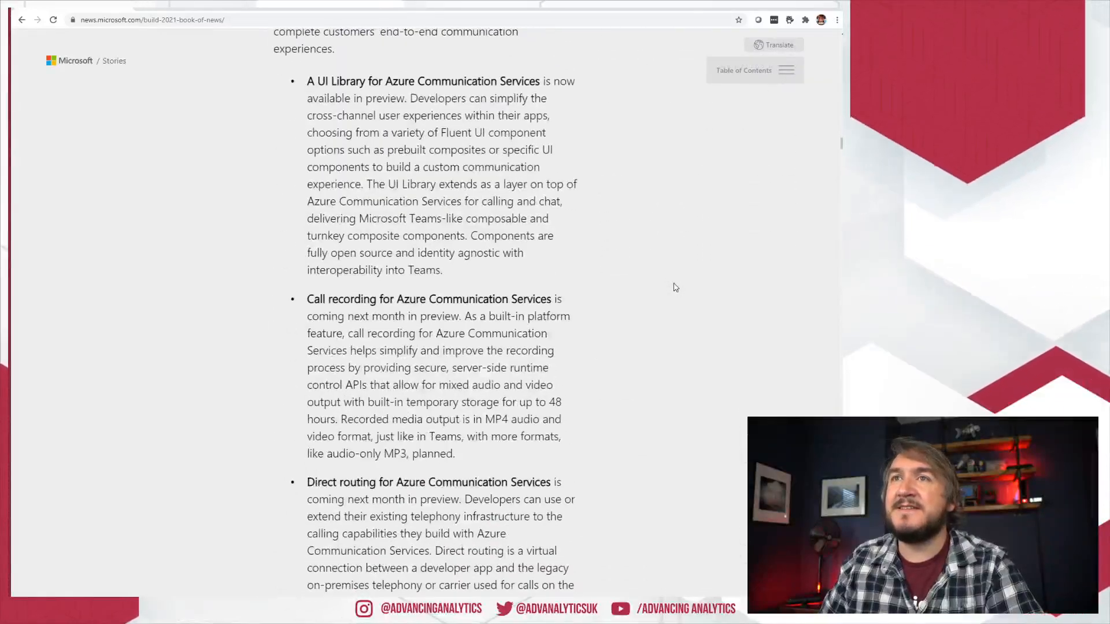
scroll(down, 3)
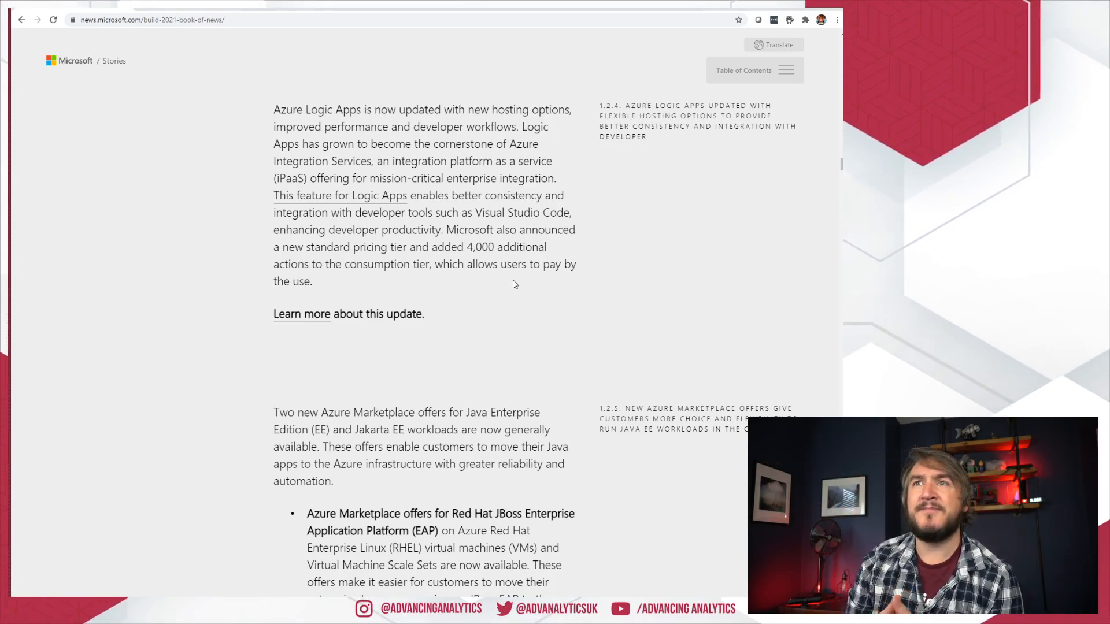
drag(273, 109, 572, 212)
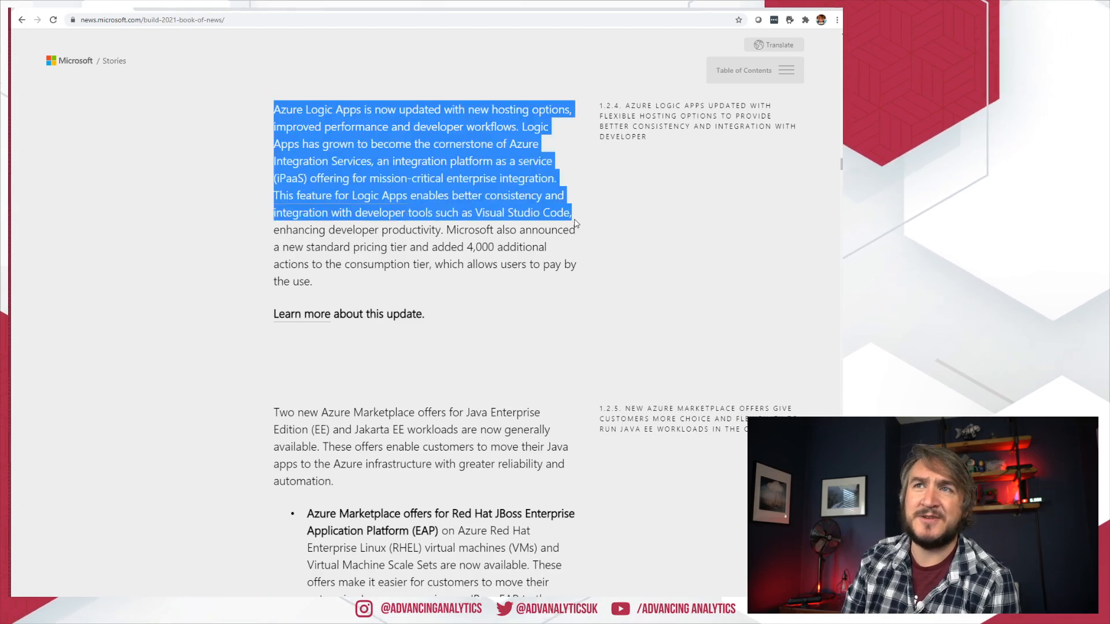
click(502, 254)
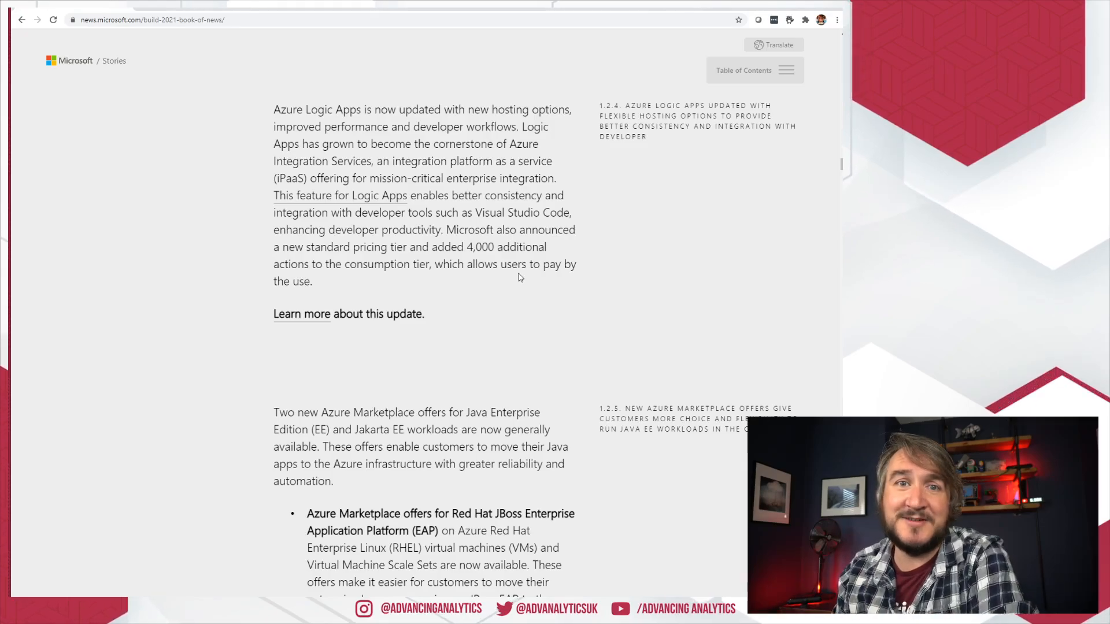
Scroll past Java and Durable Functions news to the Azure Data section's Synapse bullets
scroll(down, 3)
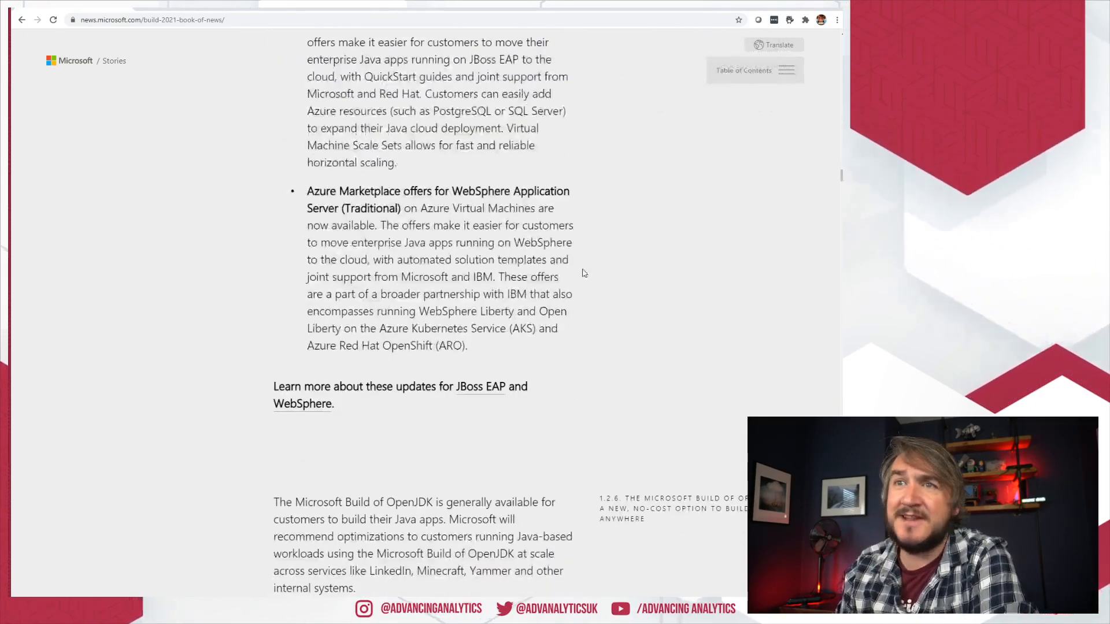
scroll(down, 3)
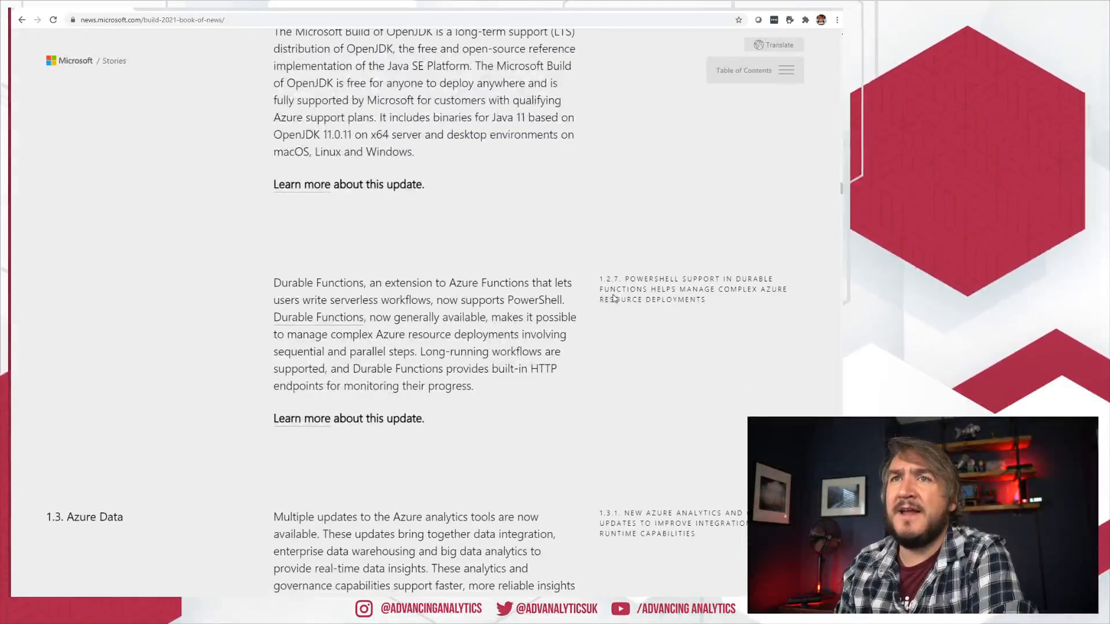
scroll(down, 3)
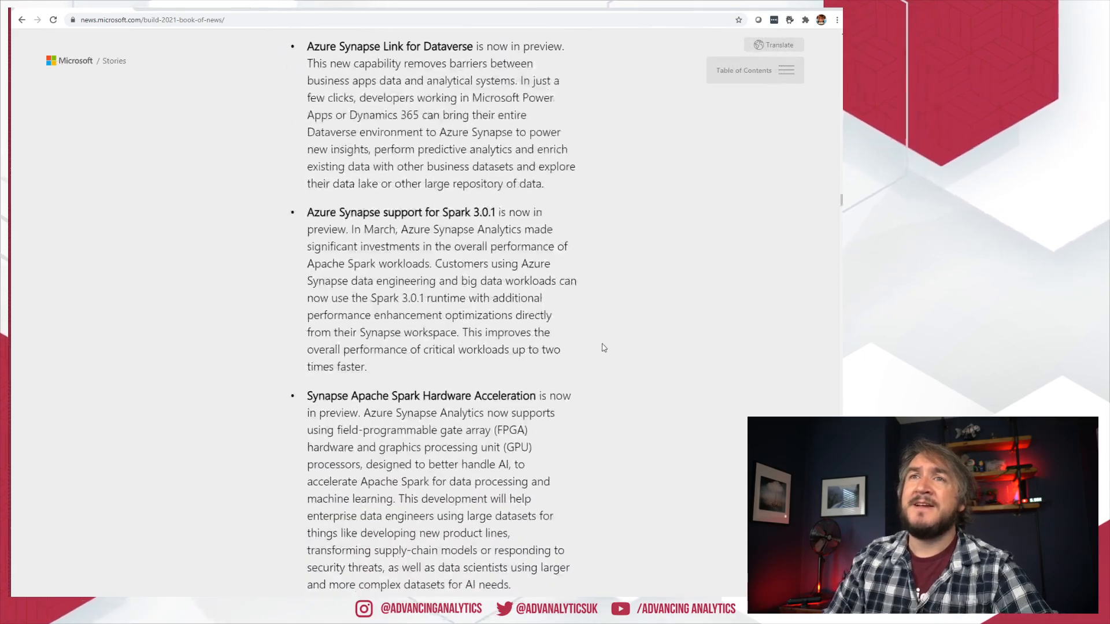
Scroll past the Synapse Spark bullets to the Azure Purview announcement and its Learn more line
scroll(down, 3)
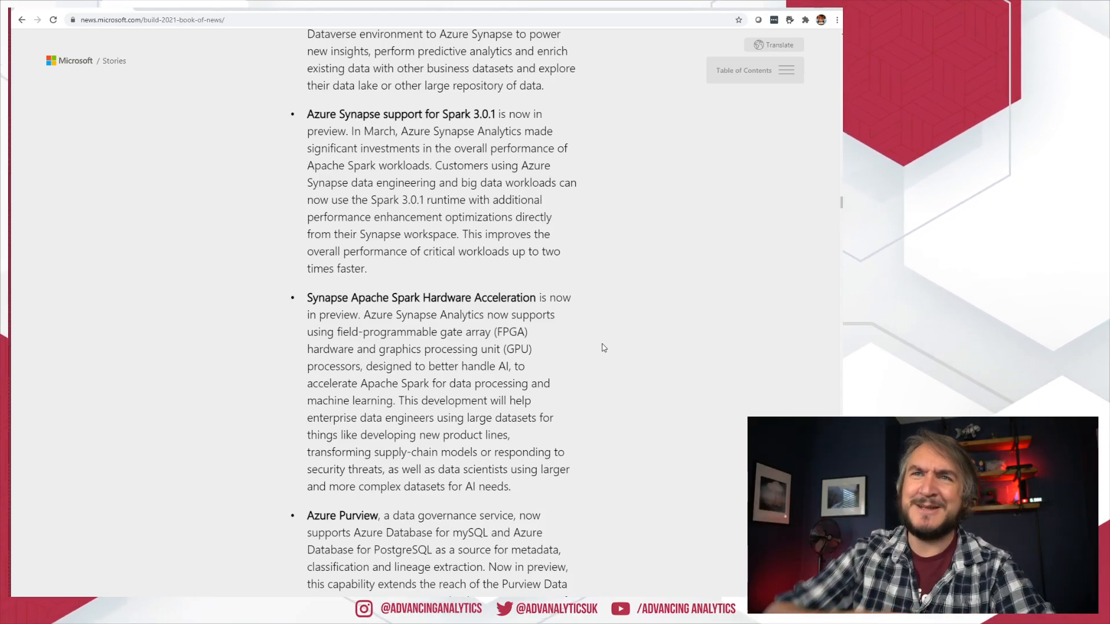
scroll(down, 3)
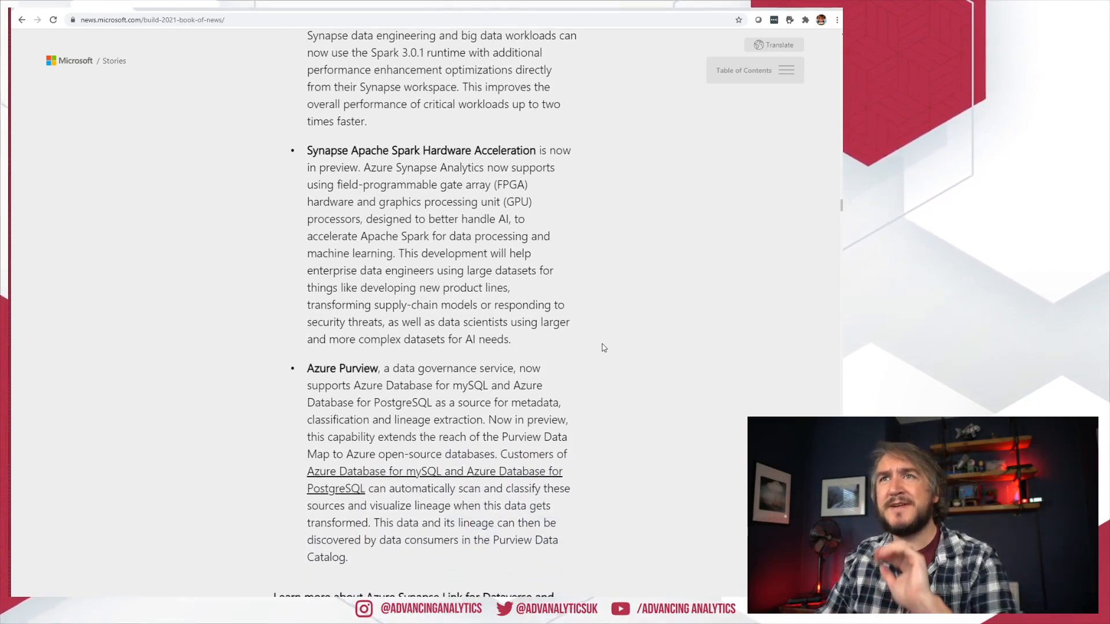
scroll(down, 3)
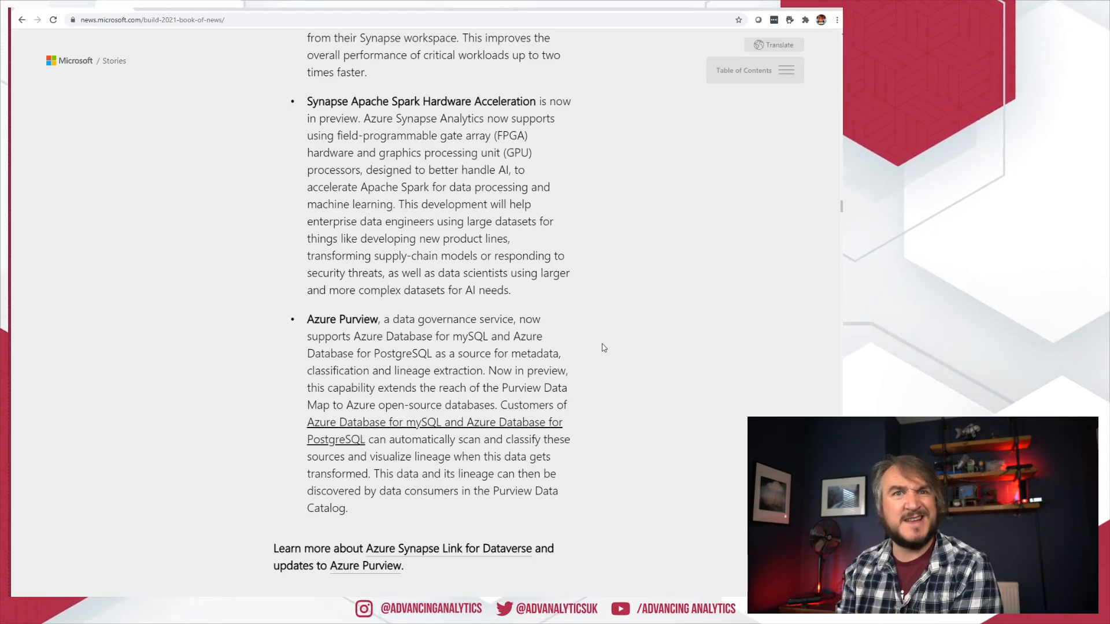
Scroll down to the Azure Cosmos DB updates on partial document update and serverless
scroll(down, 3)
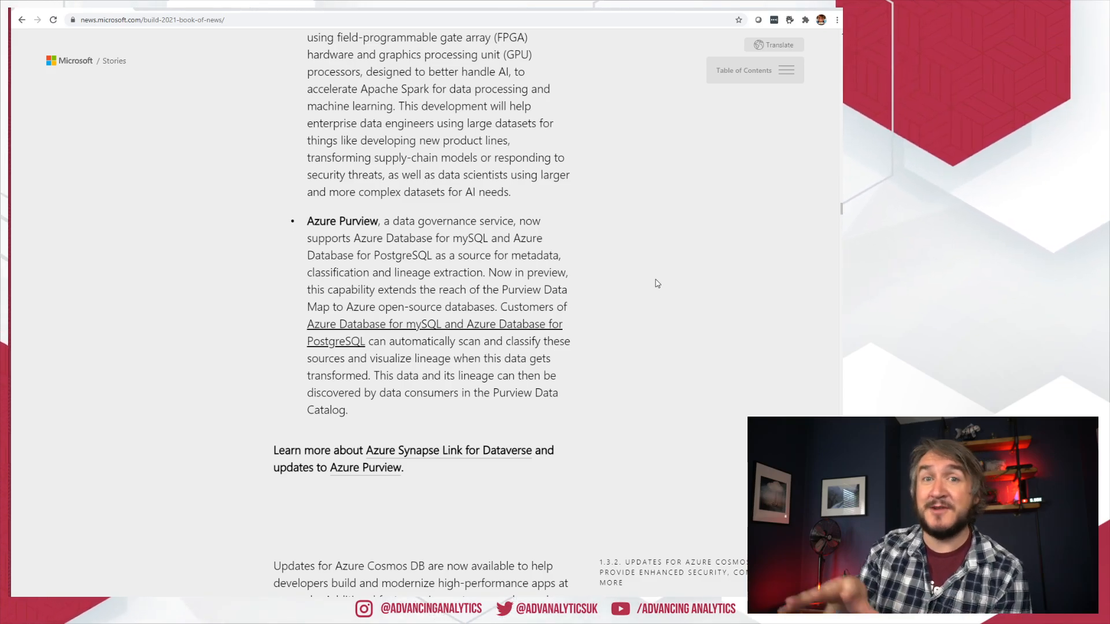
scroll(down, 3)
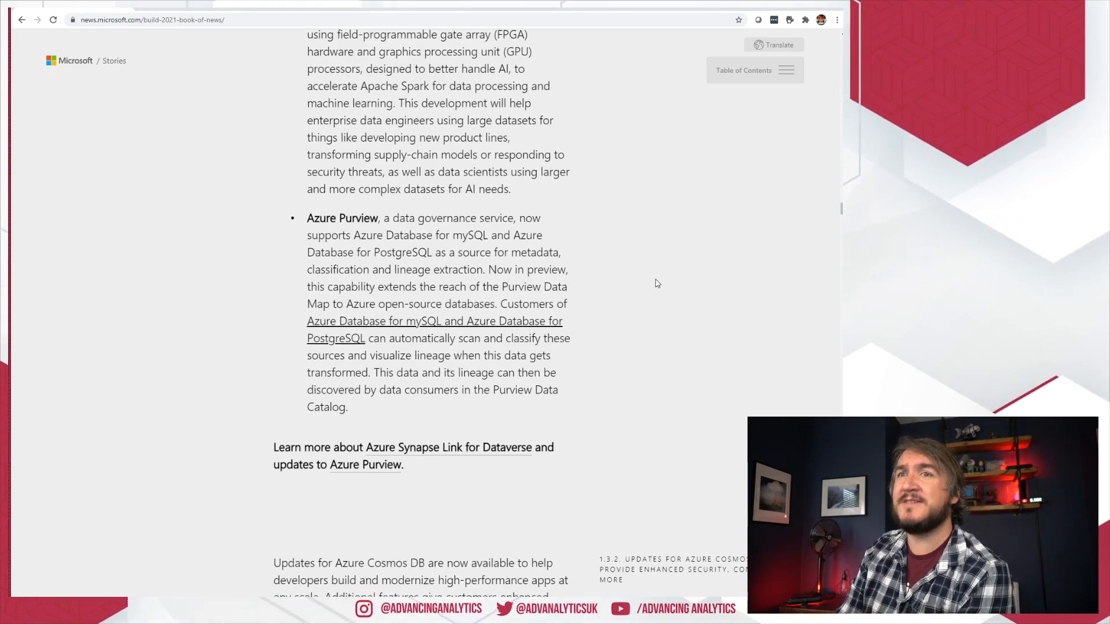
scroll(down, 3)
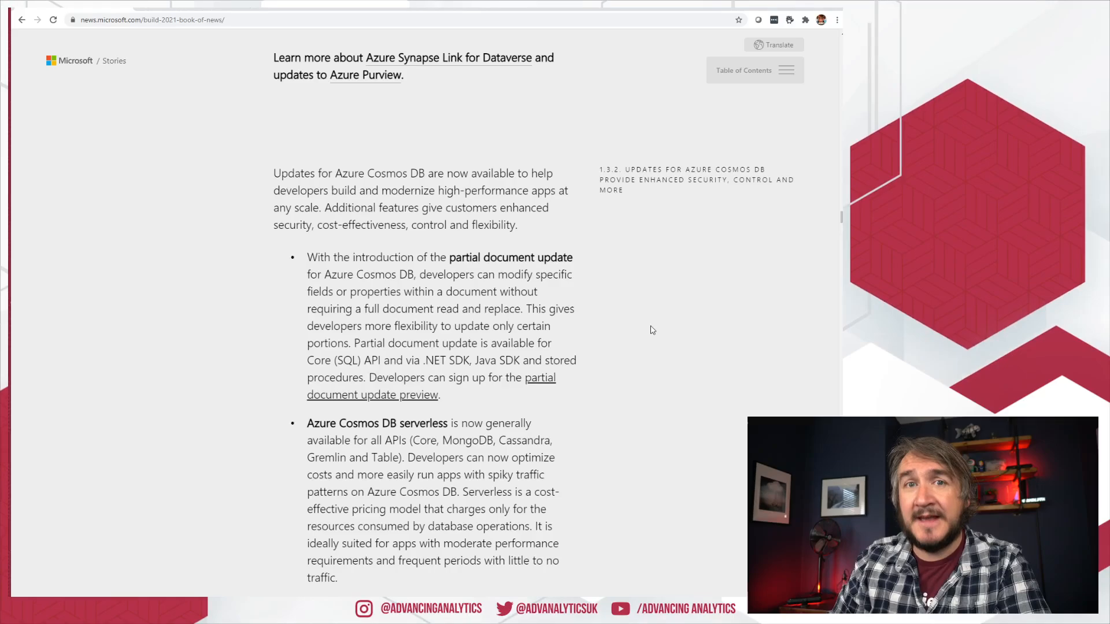
Scroll through Cosmos DB items: serverless, Linux emulator, expanded free tier, integrated cache
scroll(down, 3)
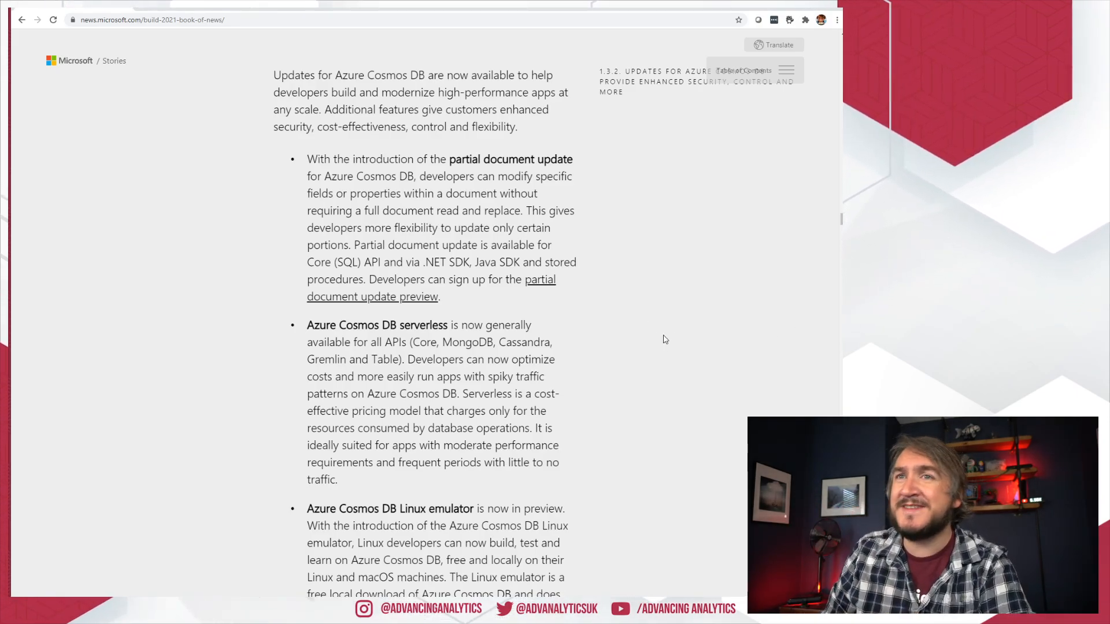
scroll(down, 3)
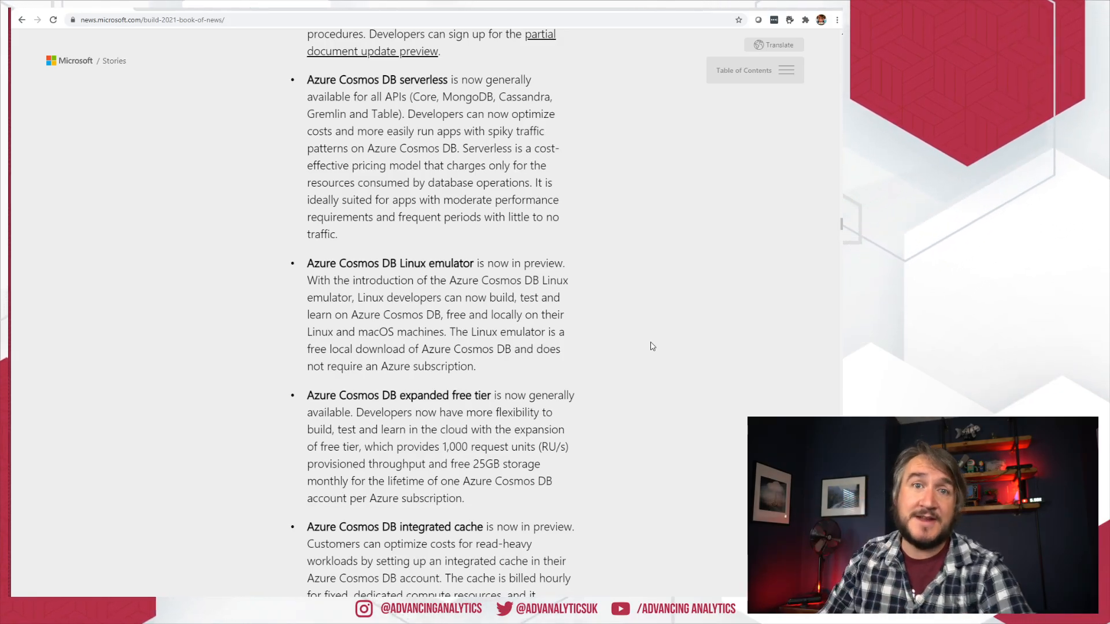
scroll(down, 3)
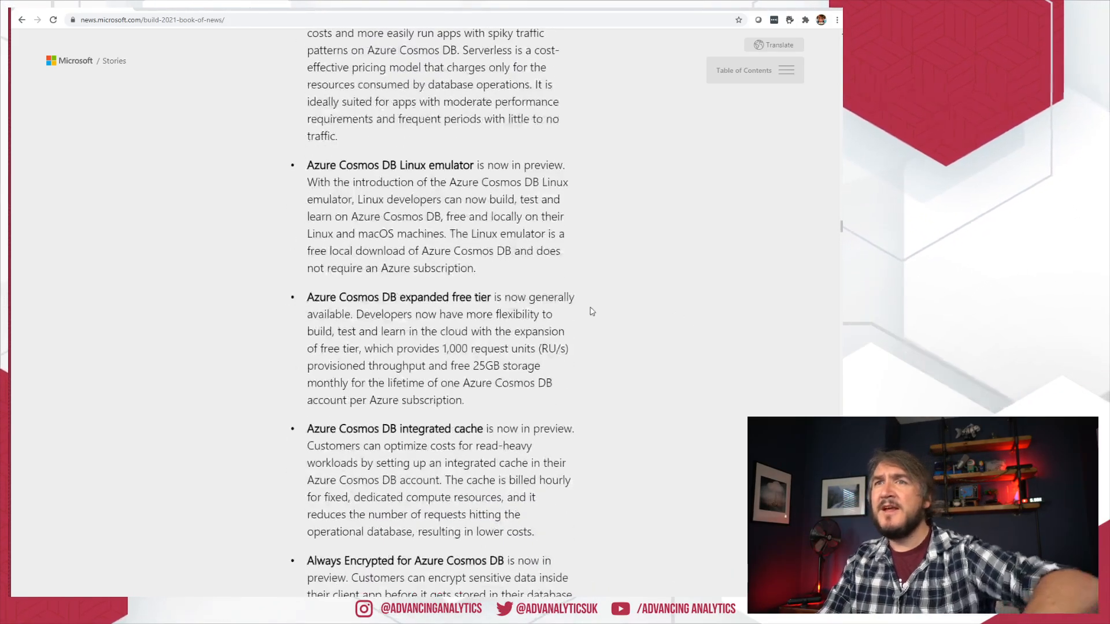
scroll(down, 3)
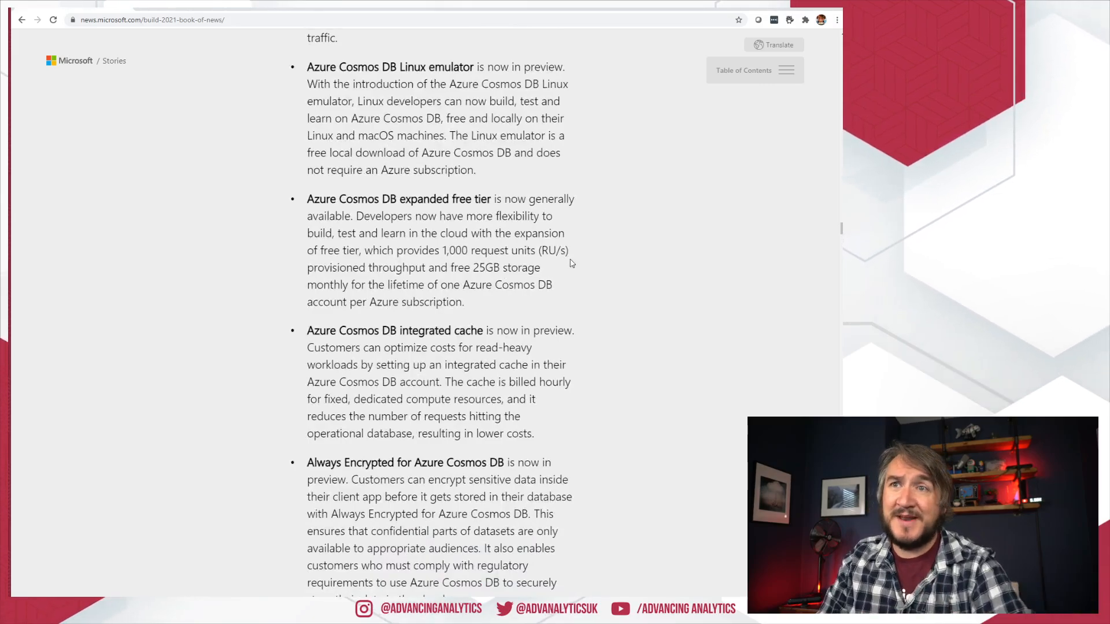
scroll(down, 3)
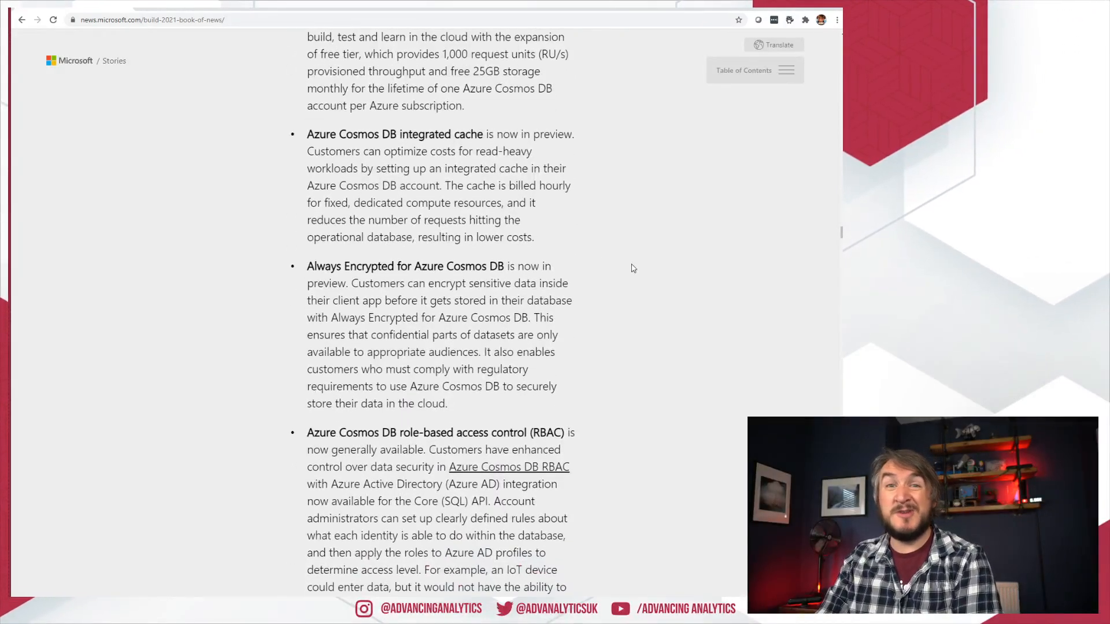
mouse_move(632, 281)
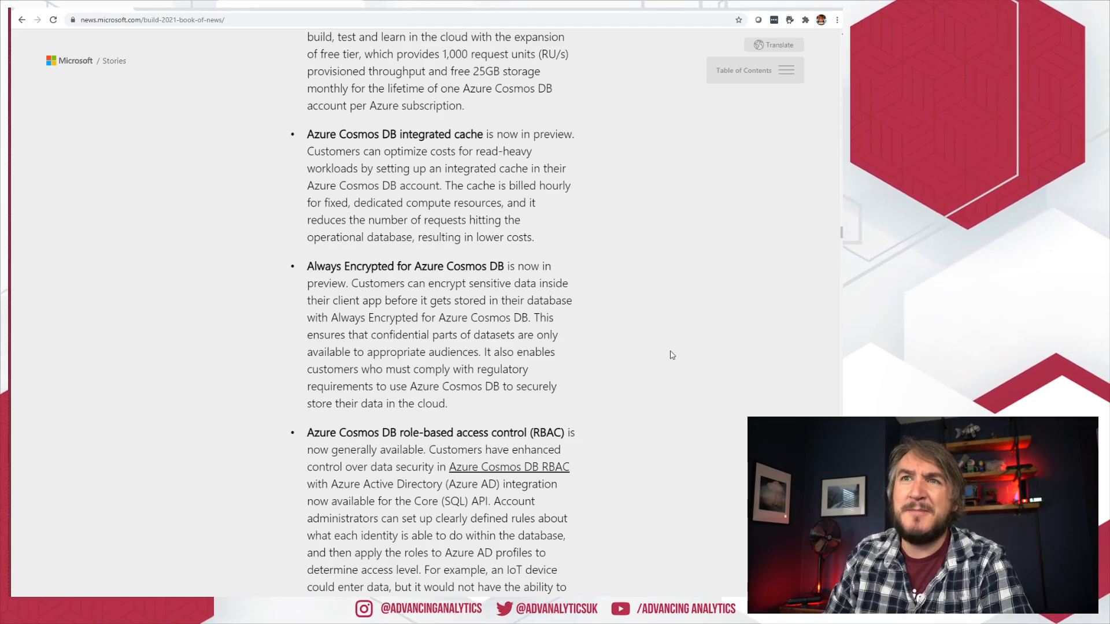
scroll(down, 3)
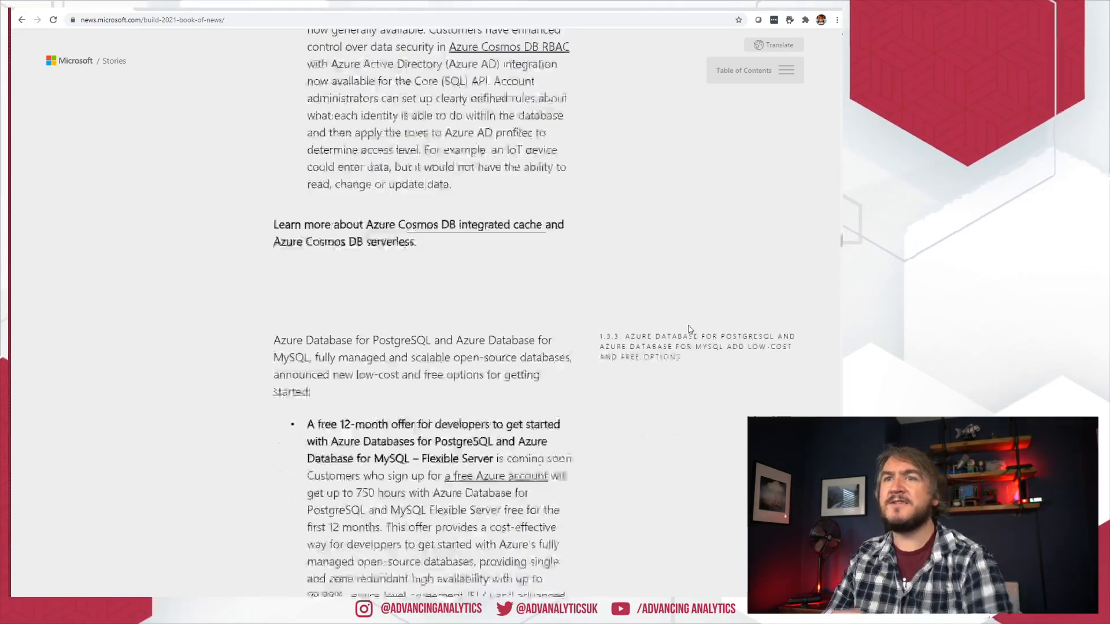
scroll(down, 3)
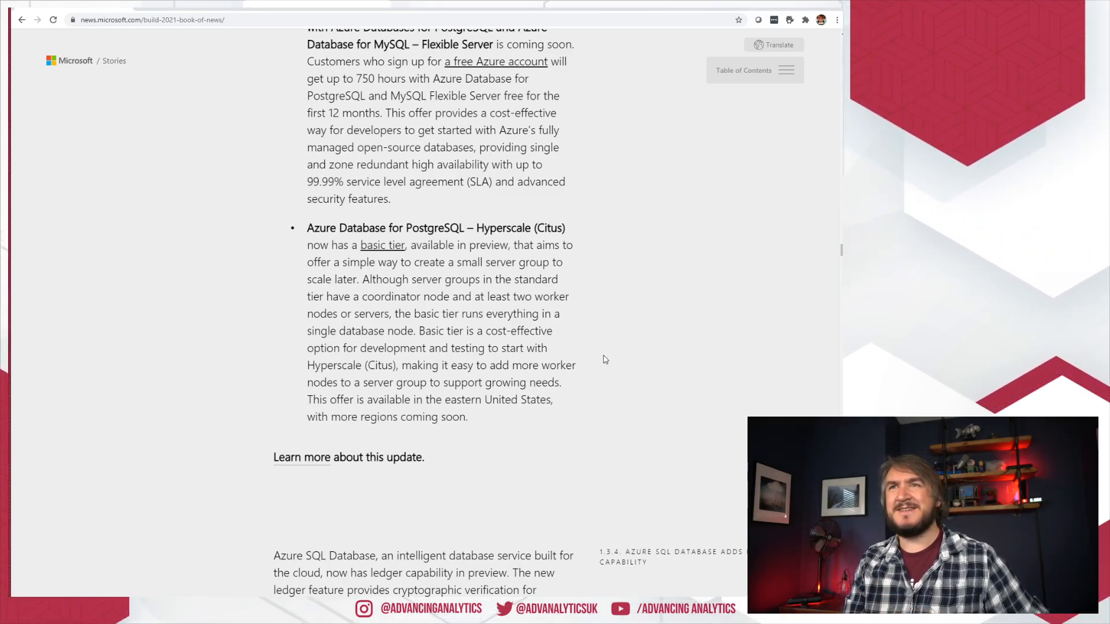
click(723, 20)
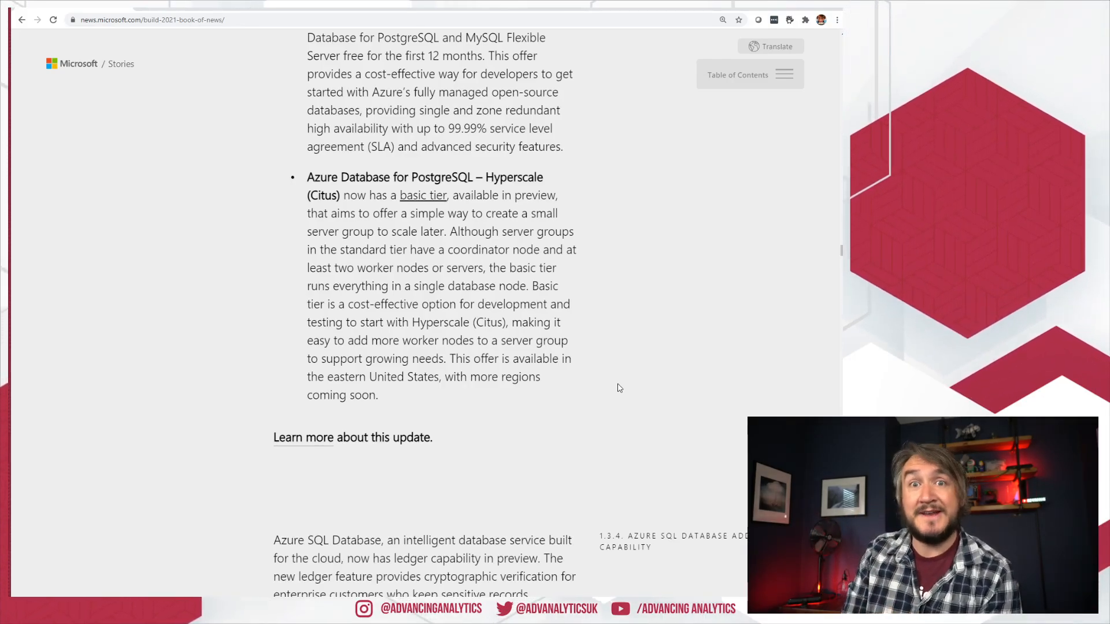
Scroll to section 1.3.4, Azure SQL Database adds ledger capability
scroll(down, 3)
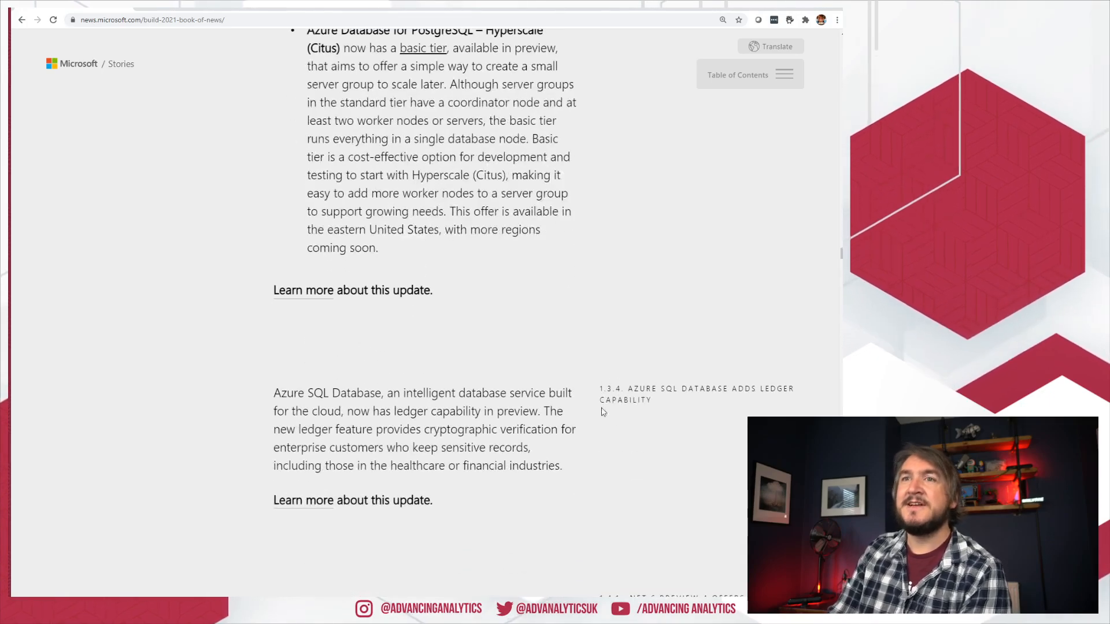
scroll(down, 3)
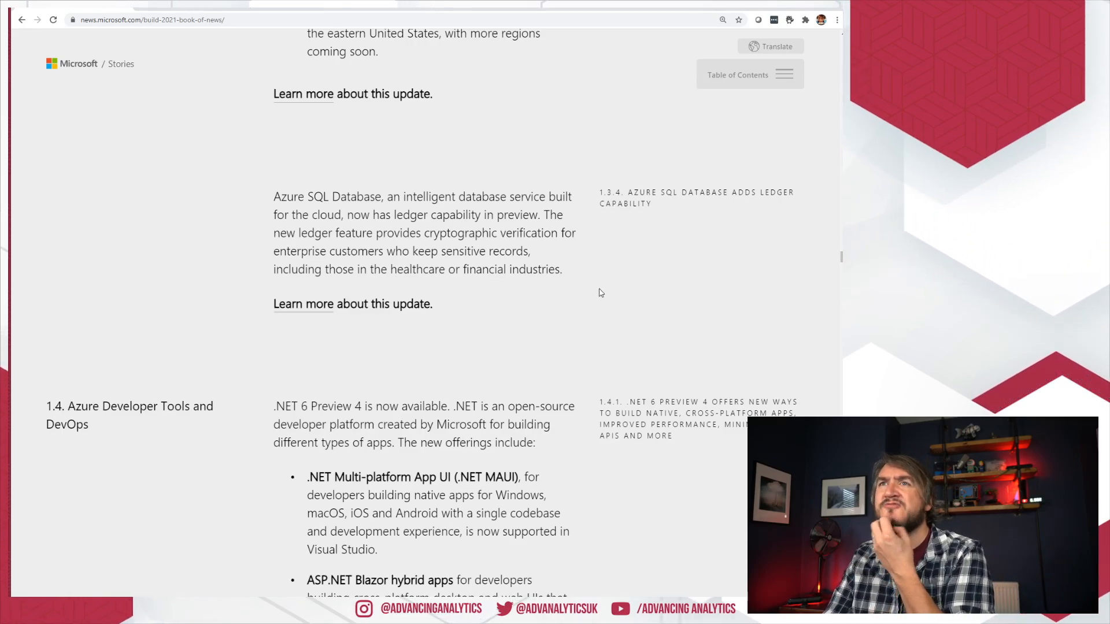
Scroll down to section 5.1 Power Platform and the Process Advisor item for Power Automate
scroll(down, 3)
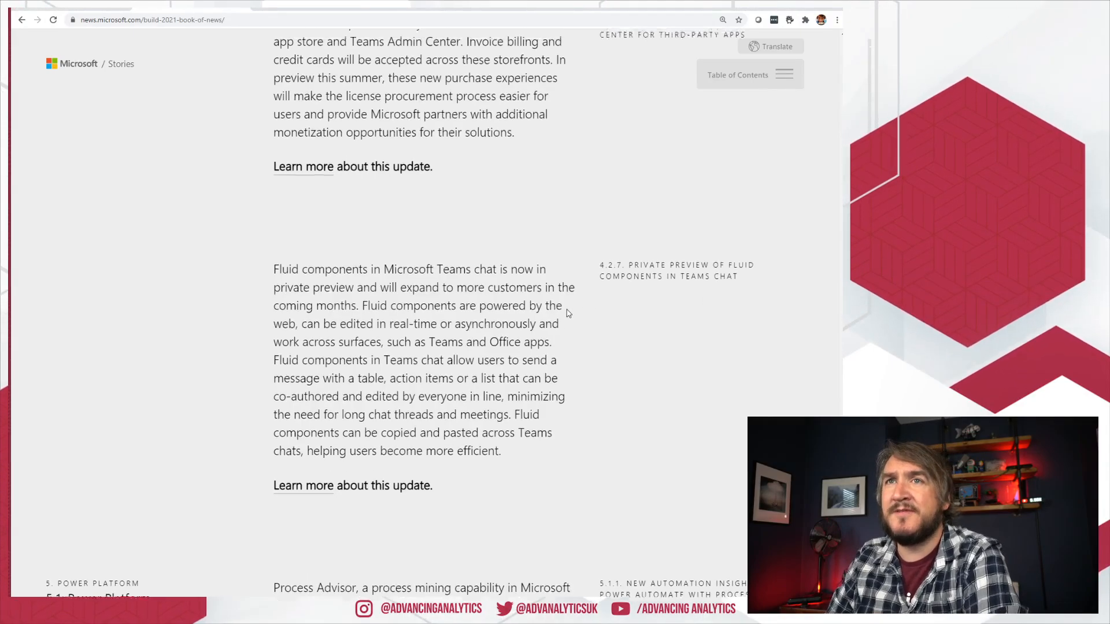
scroll(down, 3)
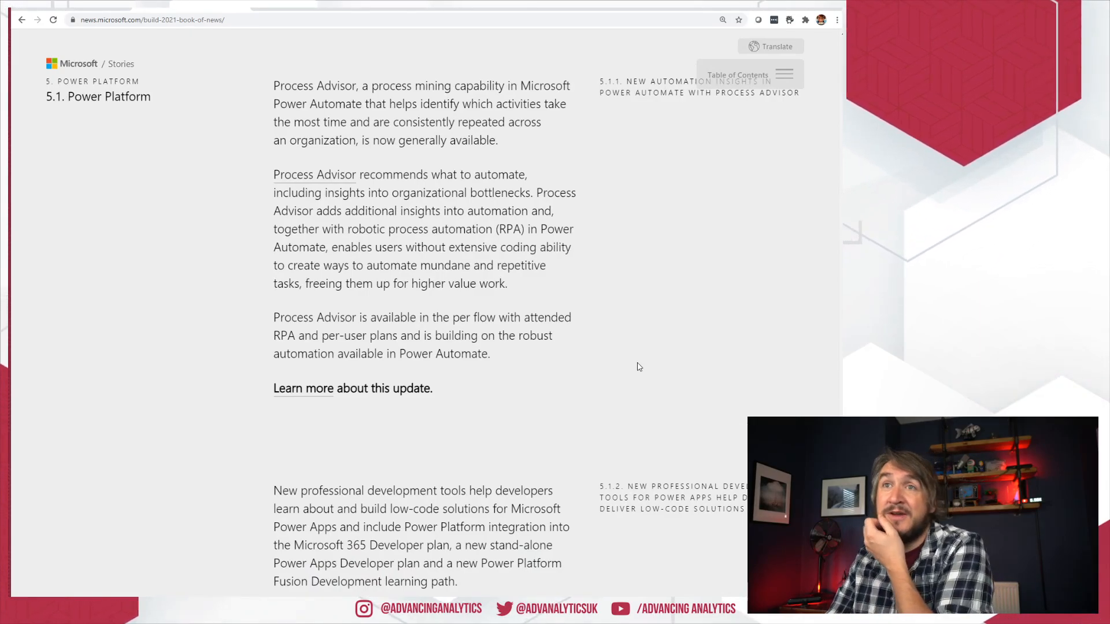
mouse_move(644, 358)
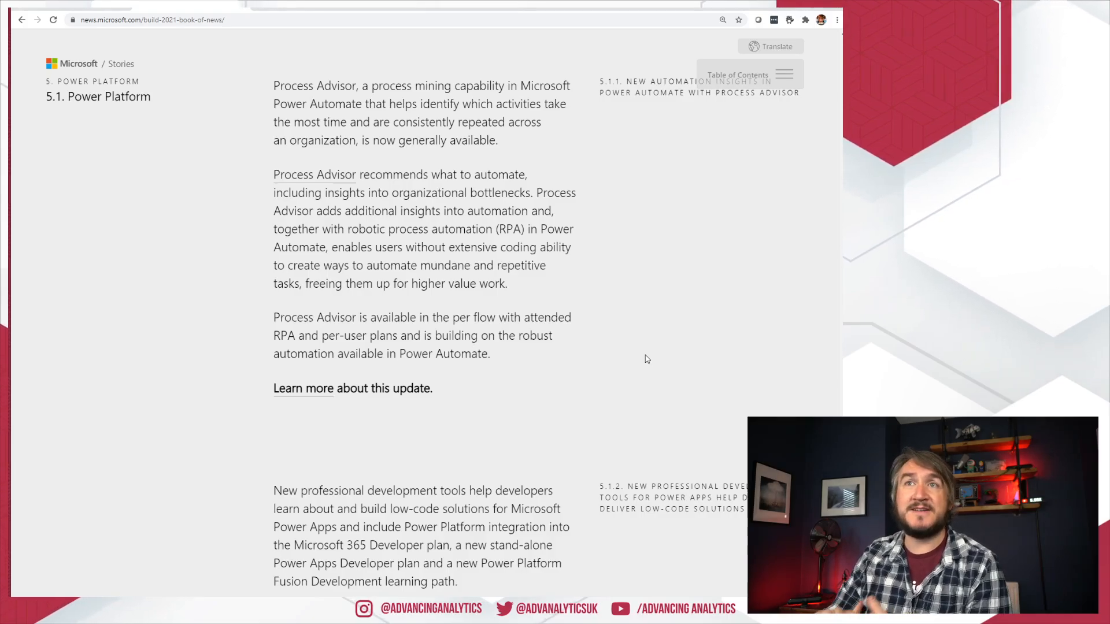
mouse_move(609, 285)
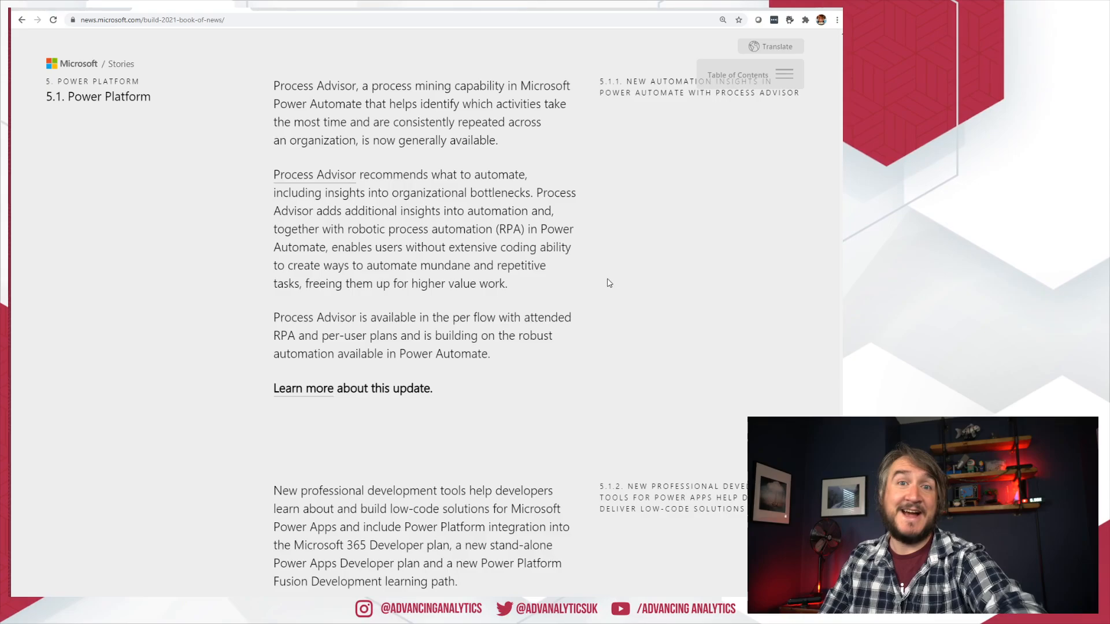
mouse_move(567, 281)
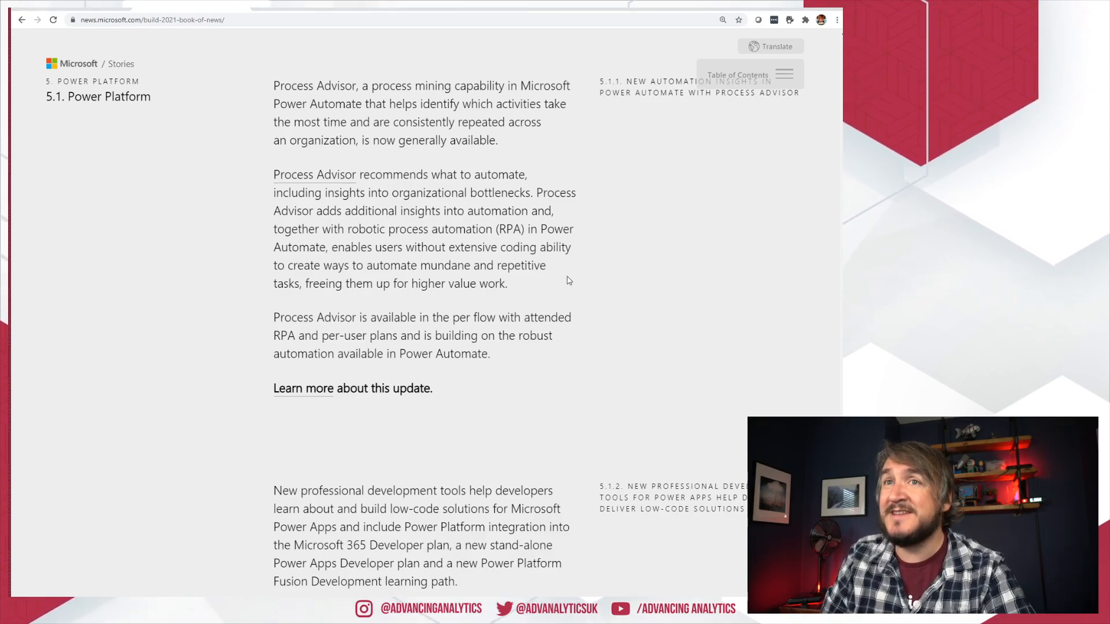
Scroll down to the Power BI Jupyter Notebook and Premium deployment pipeline Automation APIs items
scroll(down, 3)
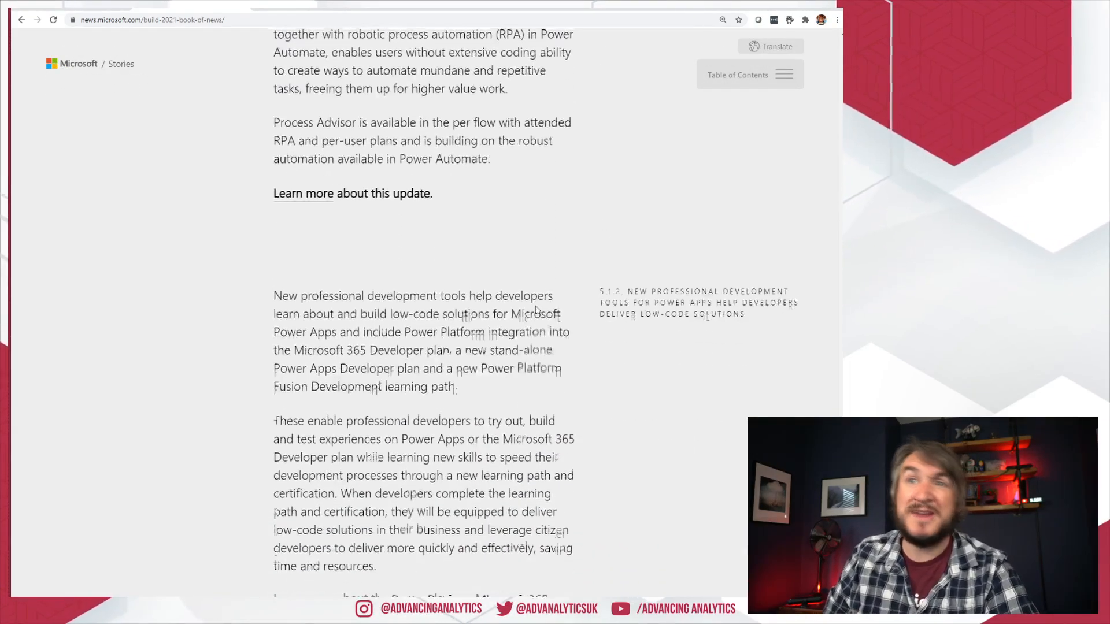
scroll(down, 3)
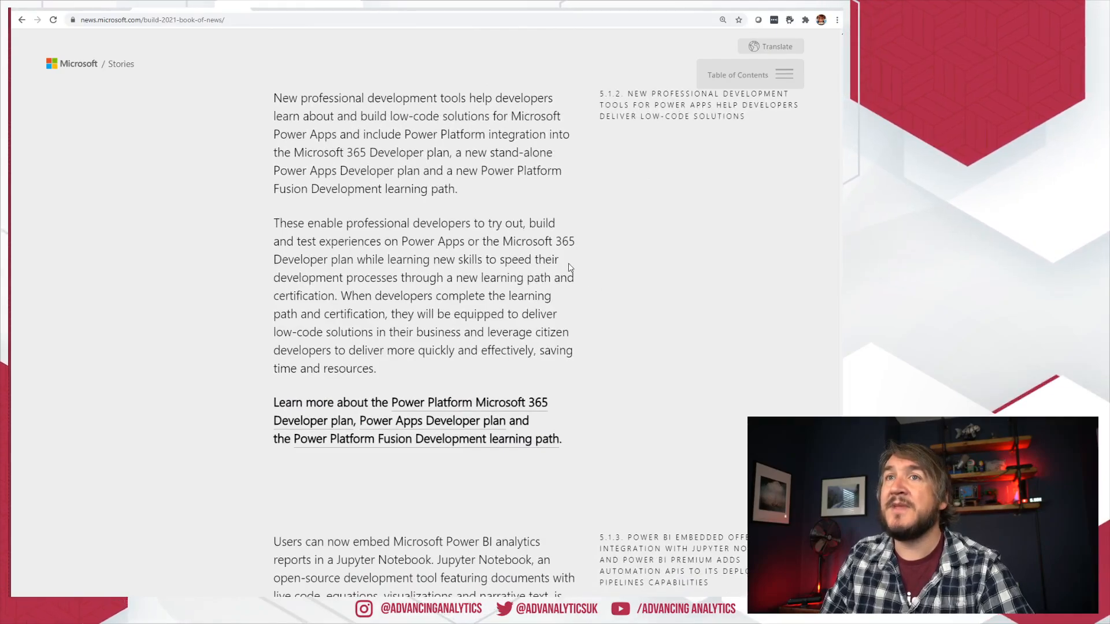
scroll(down, 3)
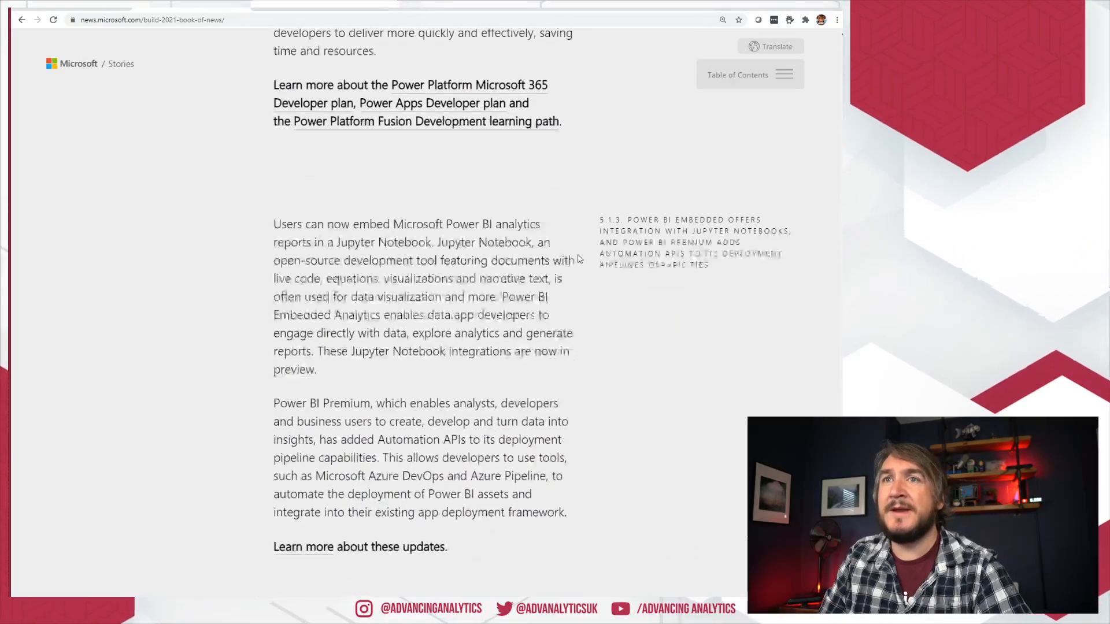
scroll(down, 3)
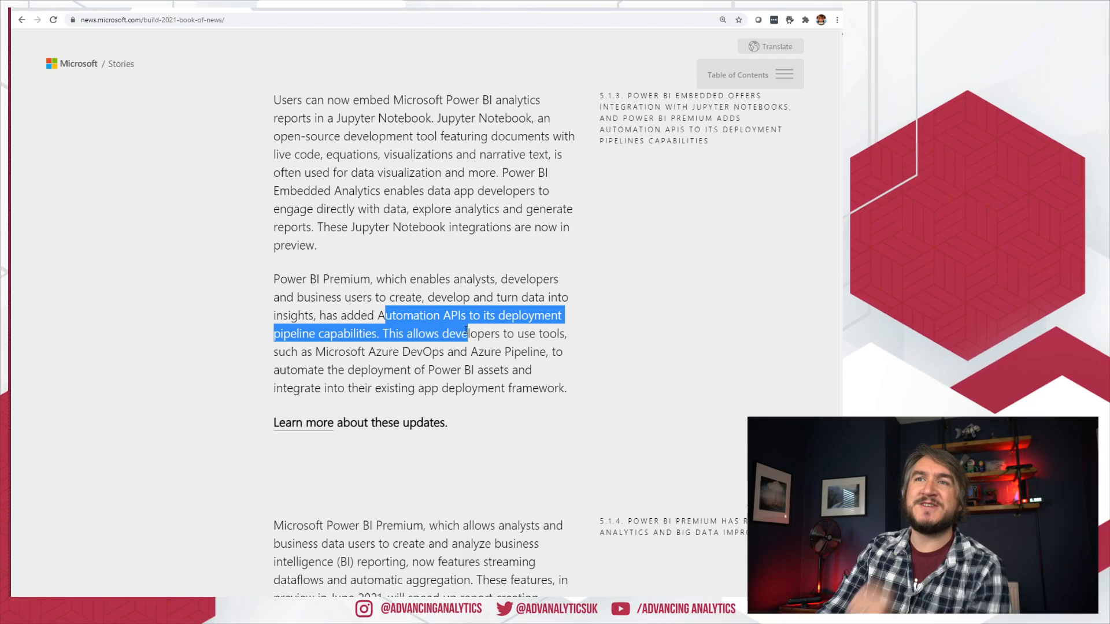
Clear the highlight from the Automation APIs passage by selecting an empty page area
click(465, 326)
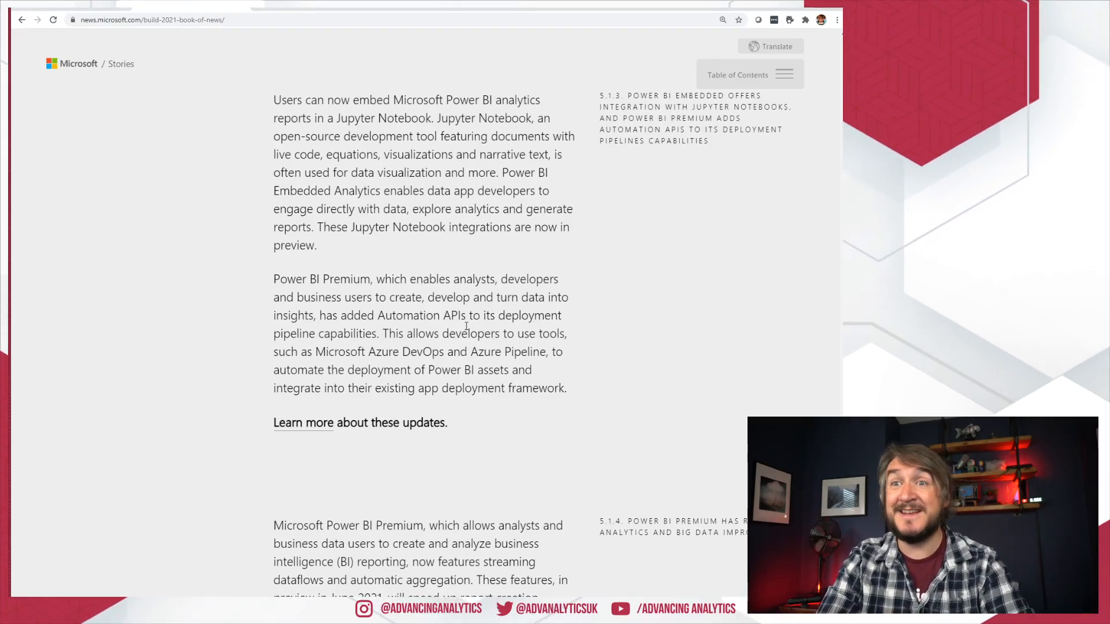
mouse_move(610, 473)
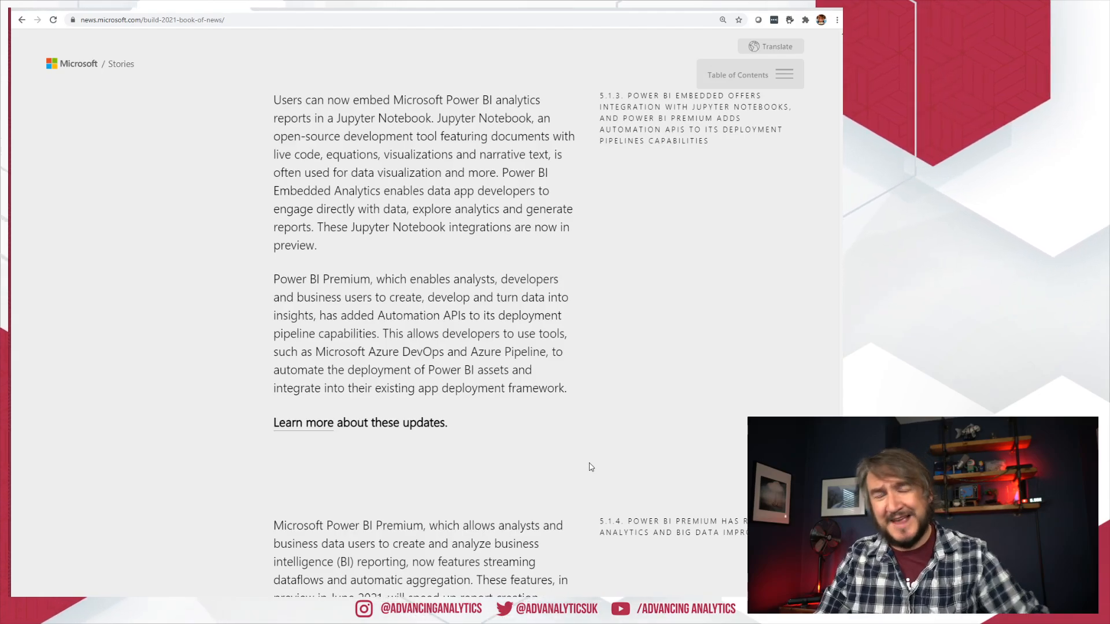
Scroll down to section 5.1.4, the Power BI Premium streaming dataflows and automatic aggregation item
scroll(down, 3)
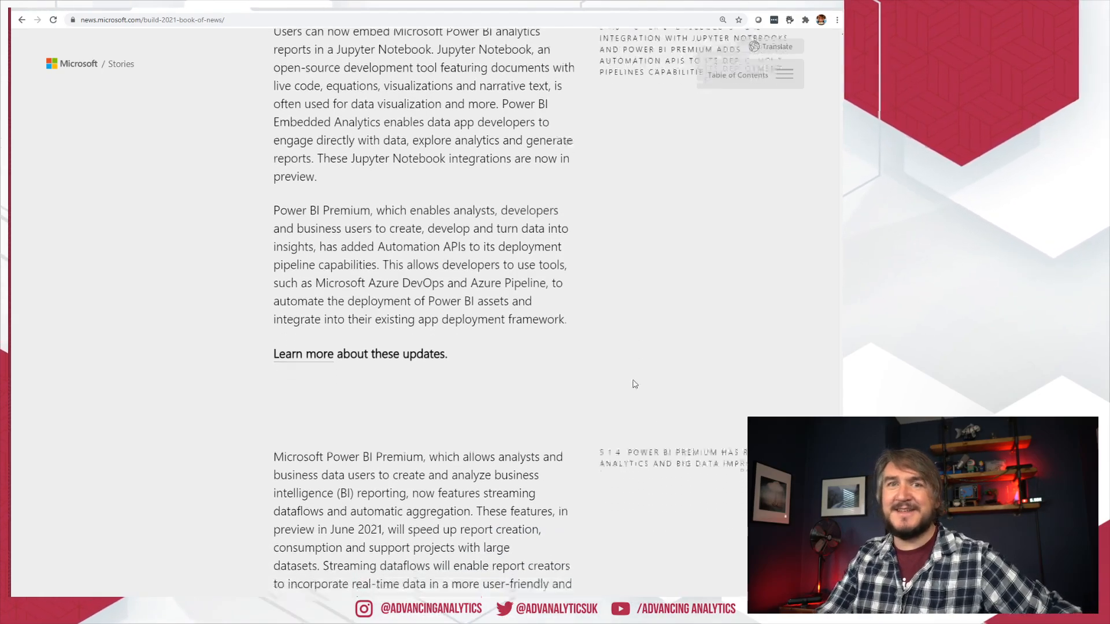
scroll(down, 3)
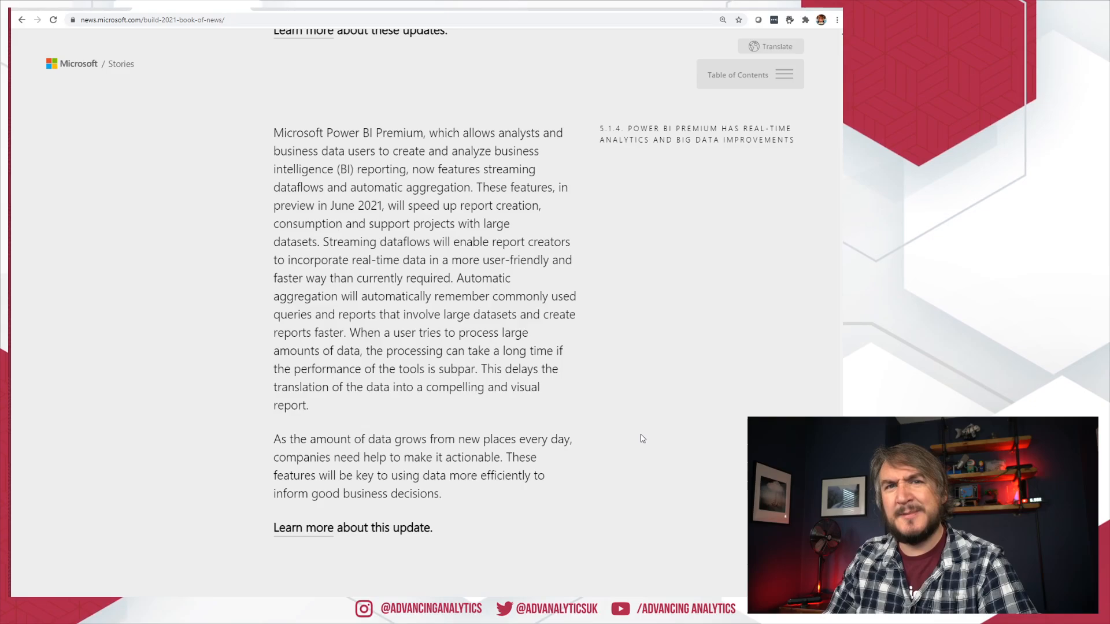
mouse_move(651, 428)
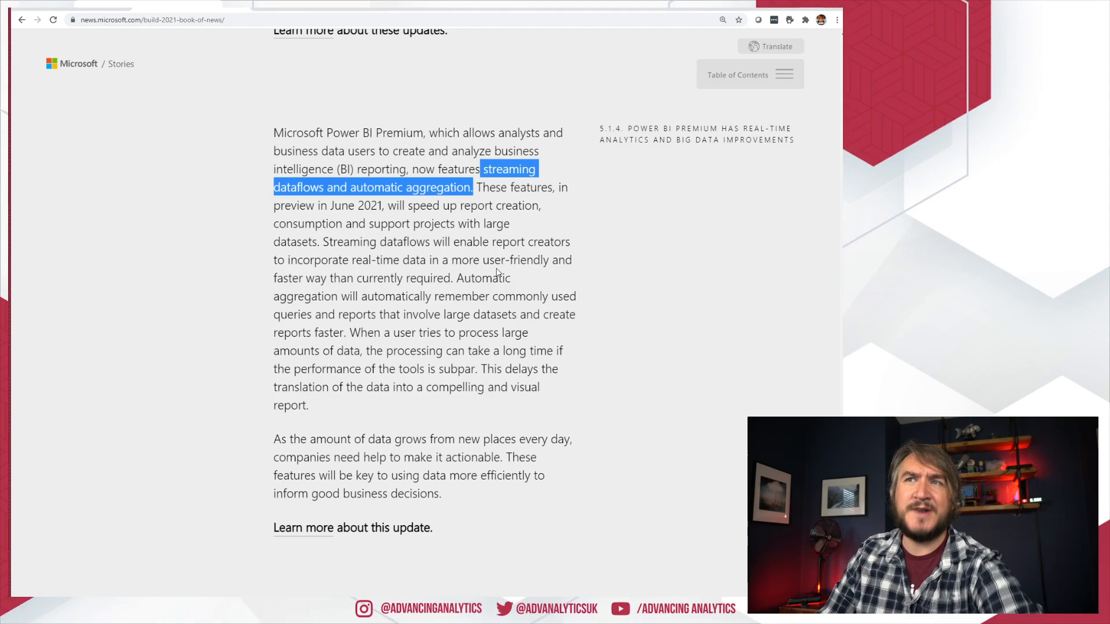
Highlight the real-time data text, then 'more user-friendly and faster way than currently required', and clear it
drag(310, 260, 527, 260)
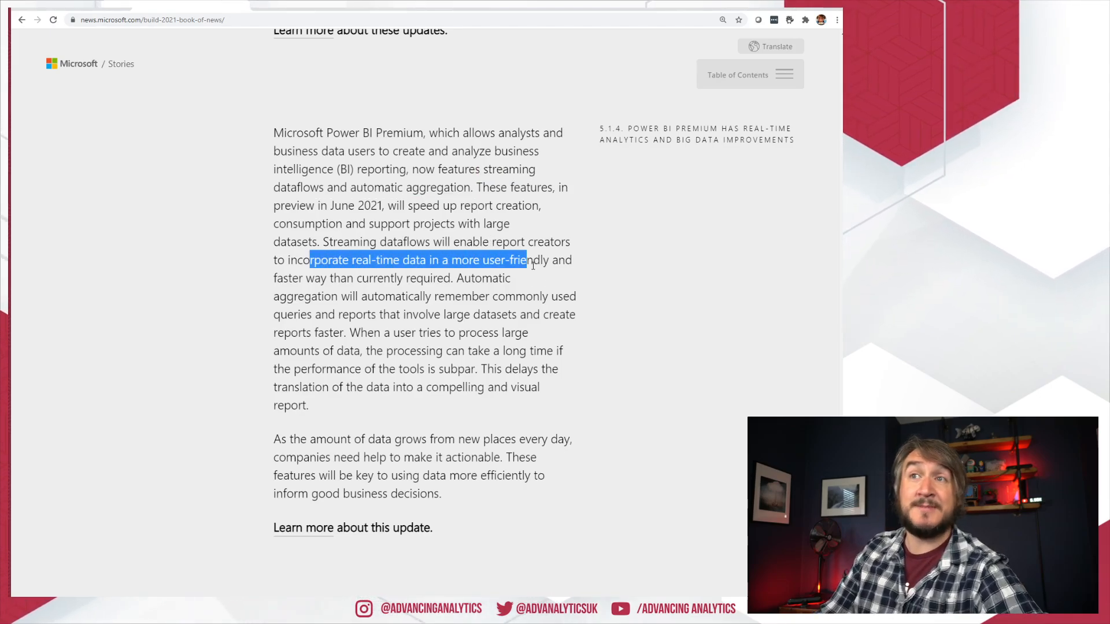
click(446, 278)
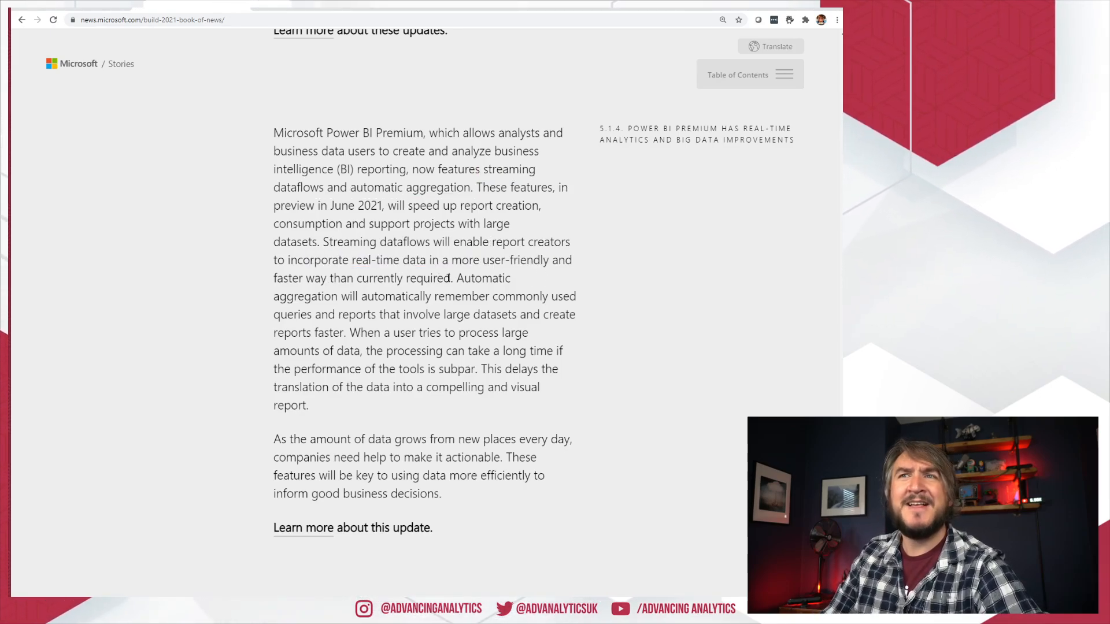
drag(358, 277, 450, 277)
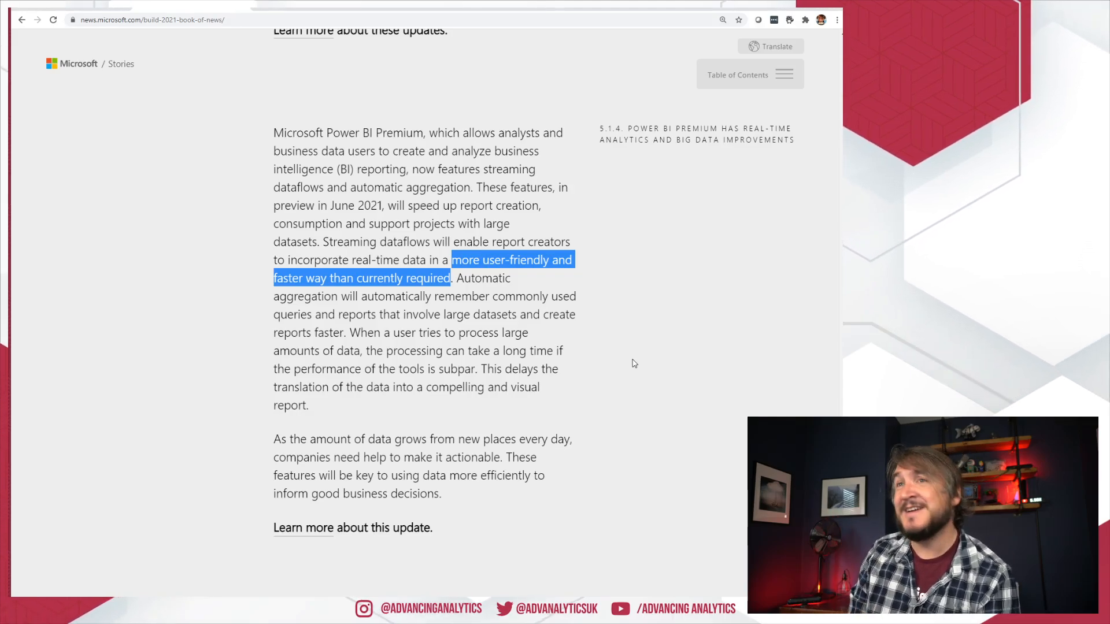
mouse_move(556, 366)
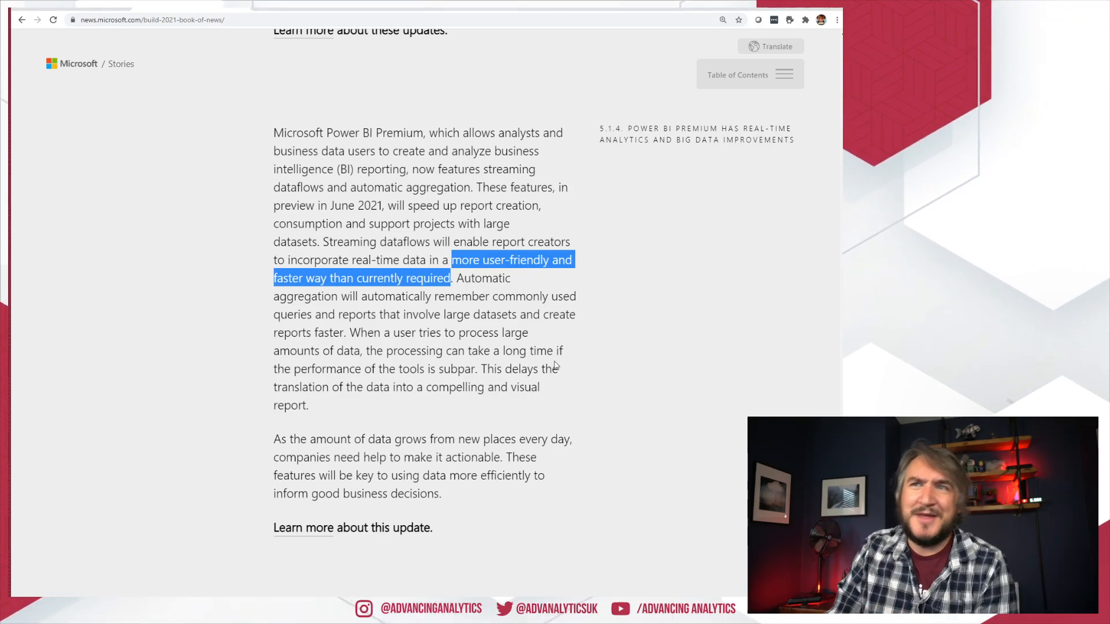
click(383, 409)
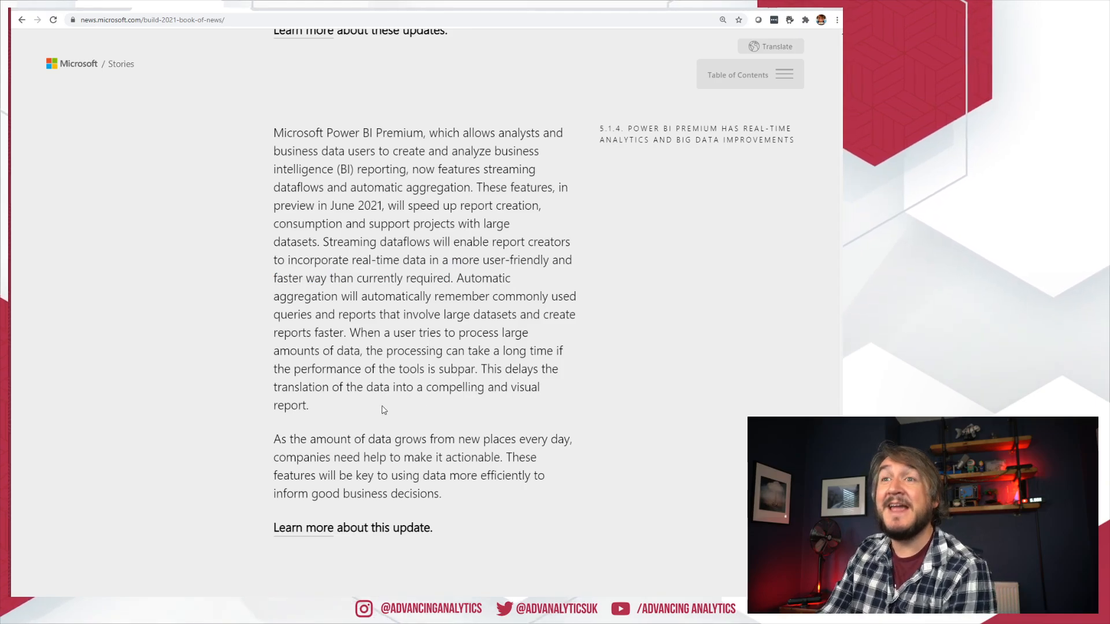